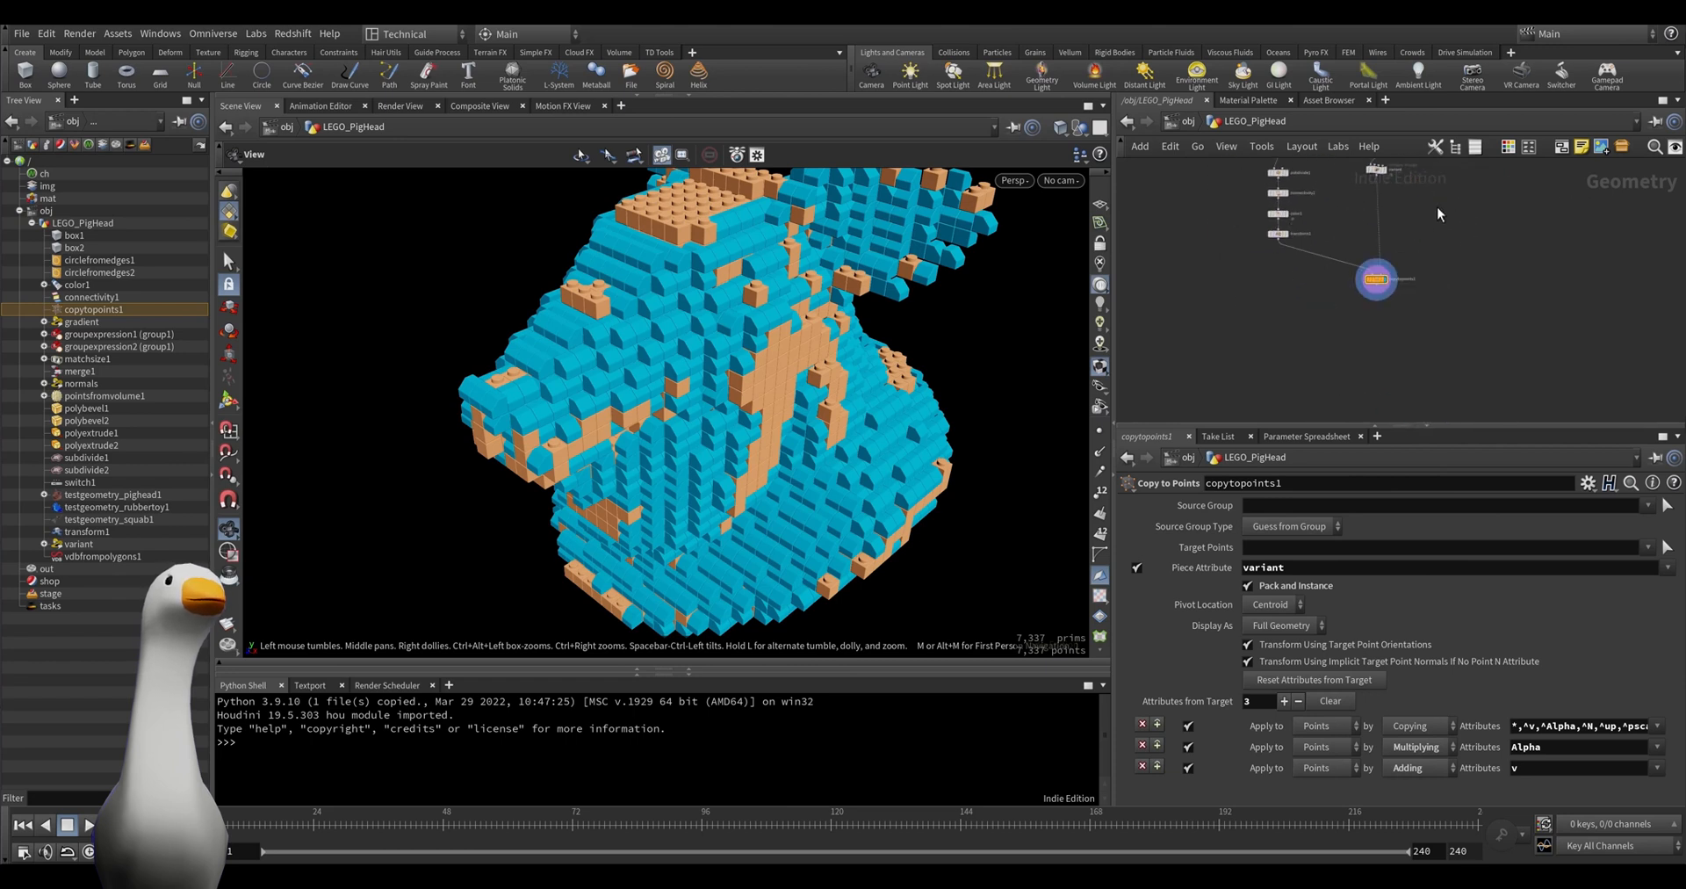
Add an RBD Bullet Solver after copytopoints1 and choose its ground collision type.
key("tab")
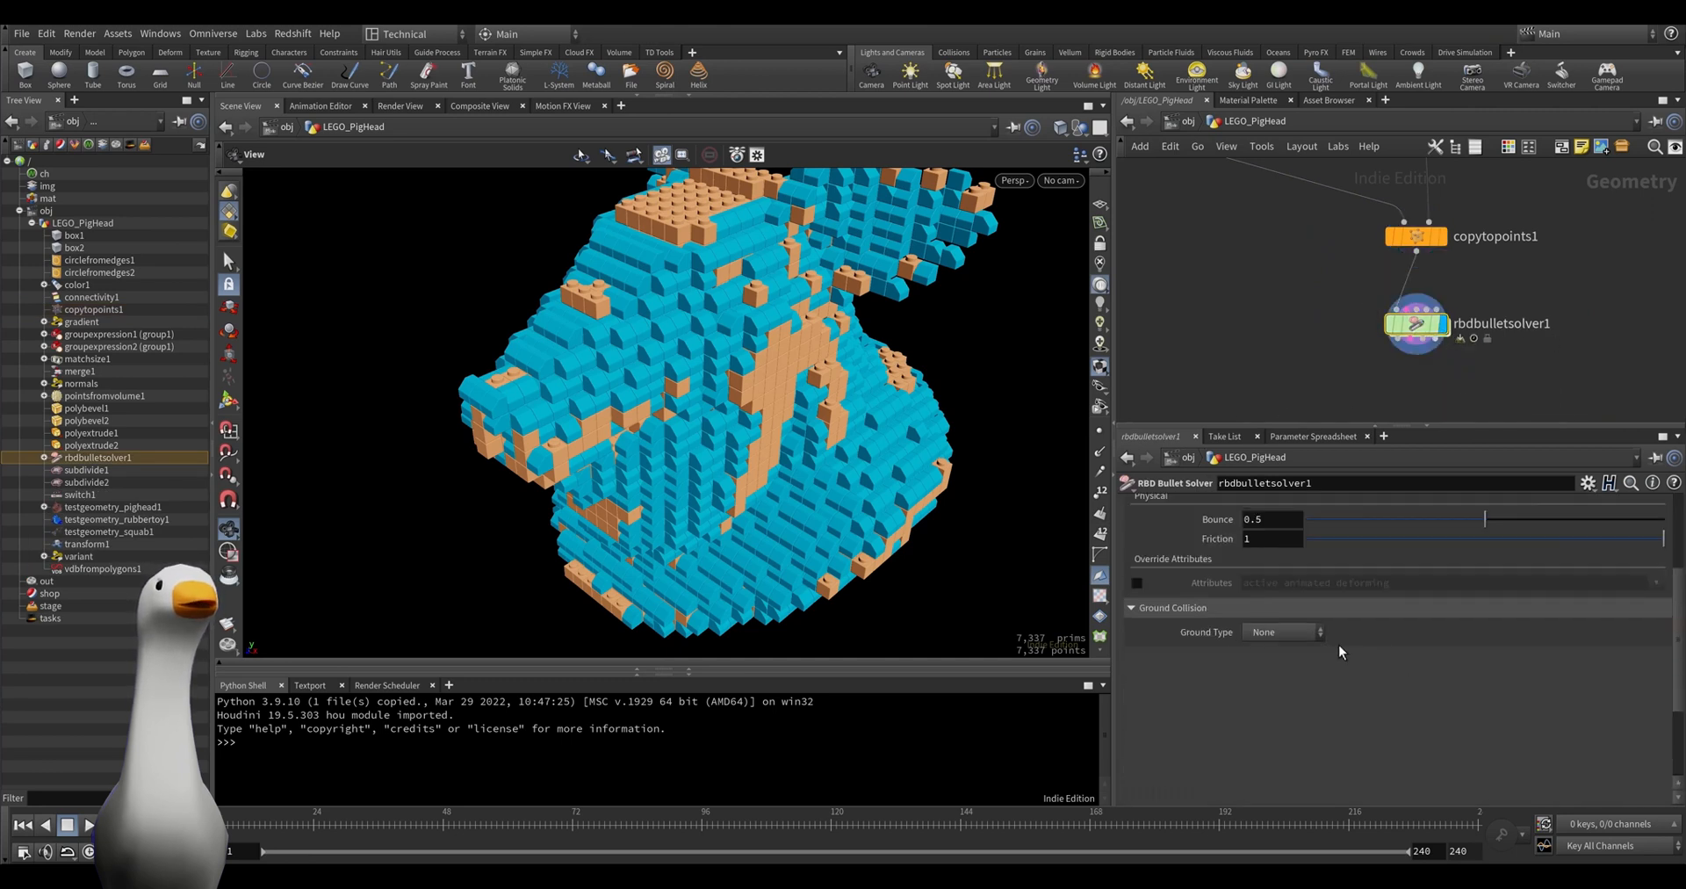
left_click(1279, 631)
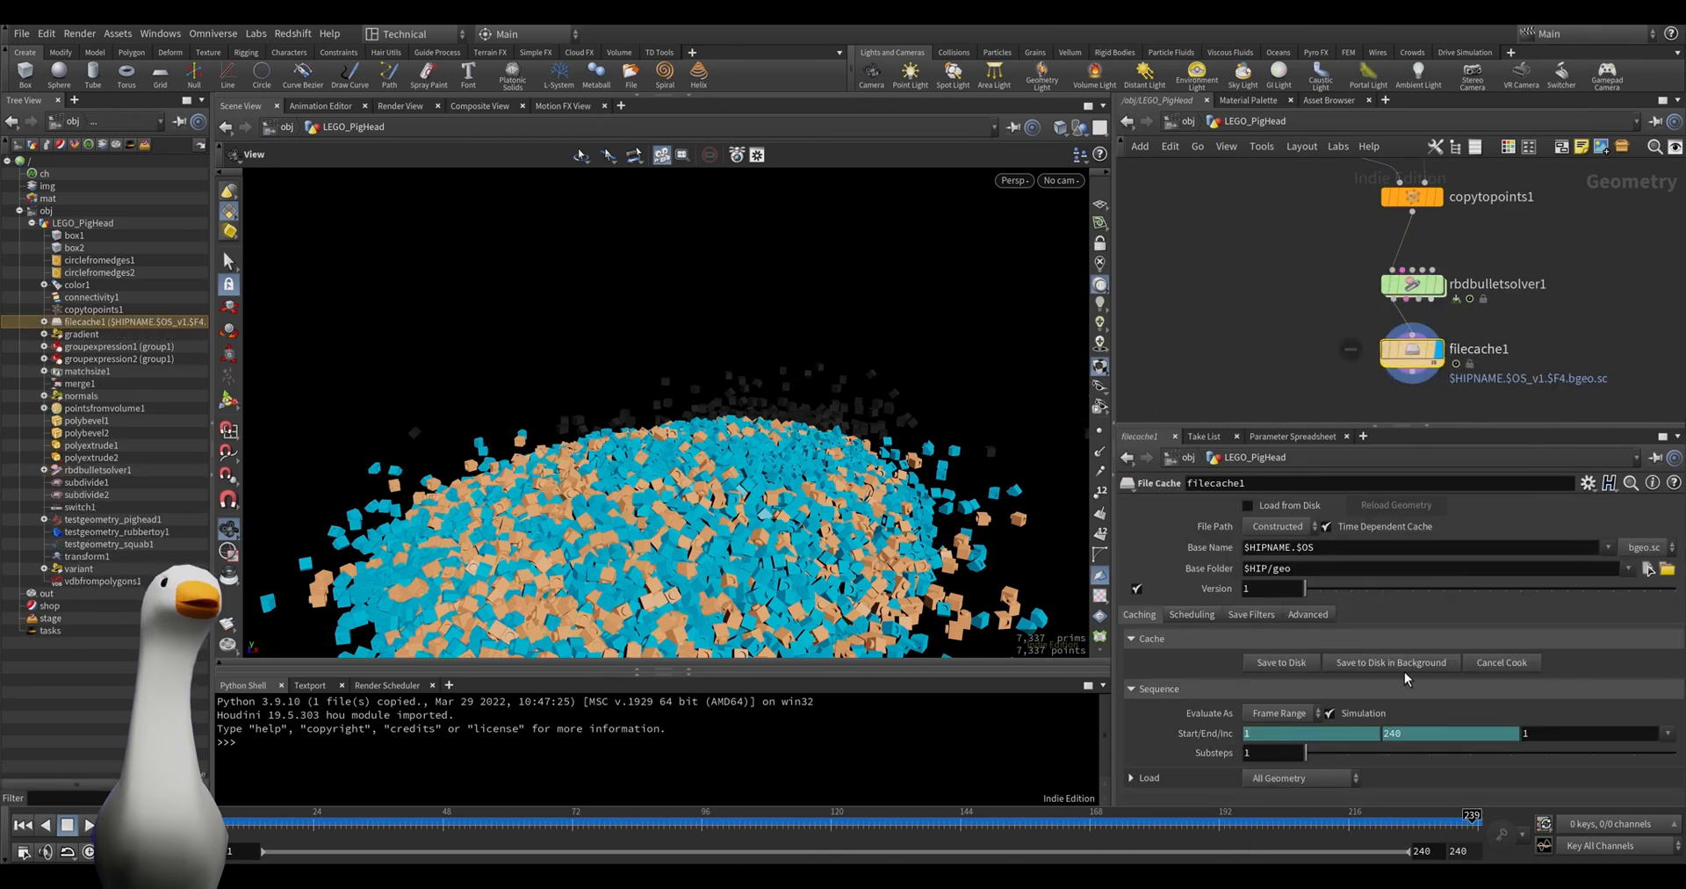
Cache the simulation to disk in the background and switch the desktop to Solaris.
left_click(1279, 661)
type("OUT_G")
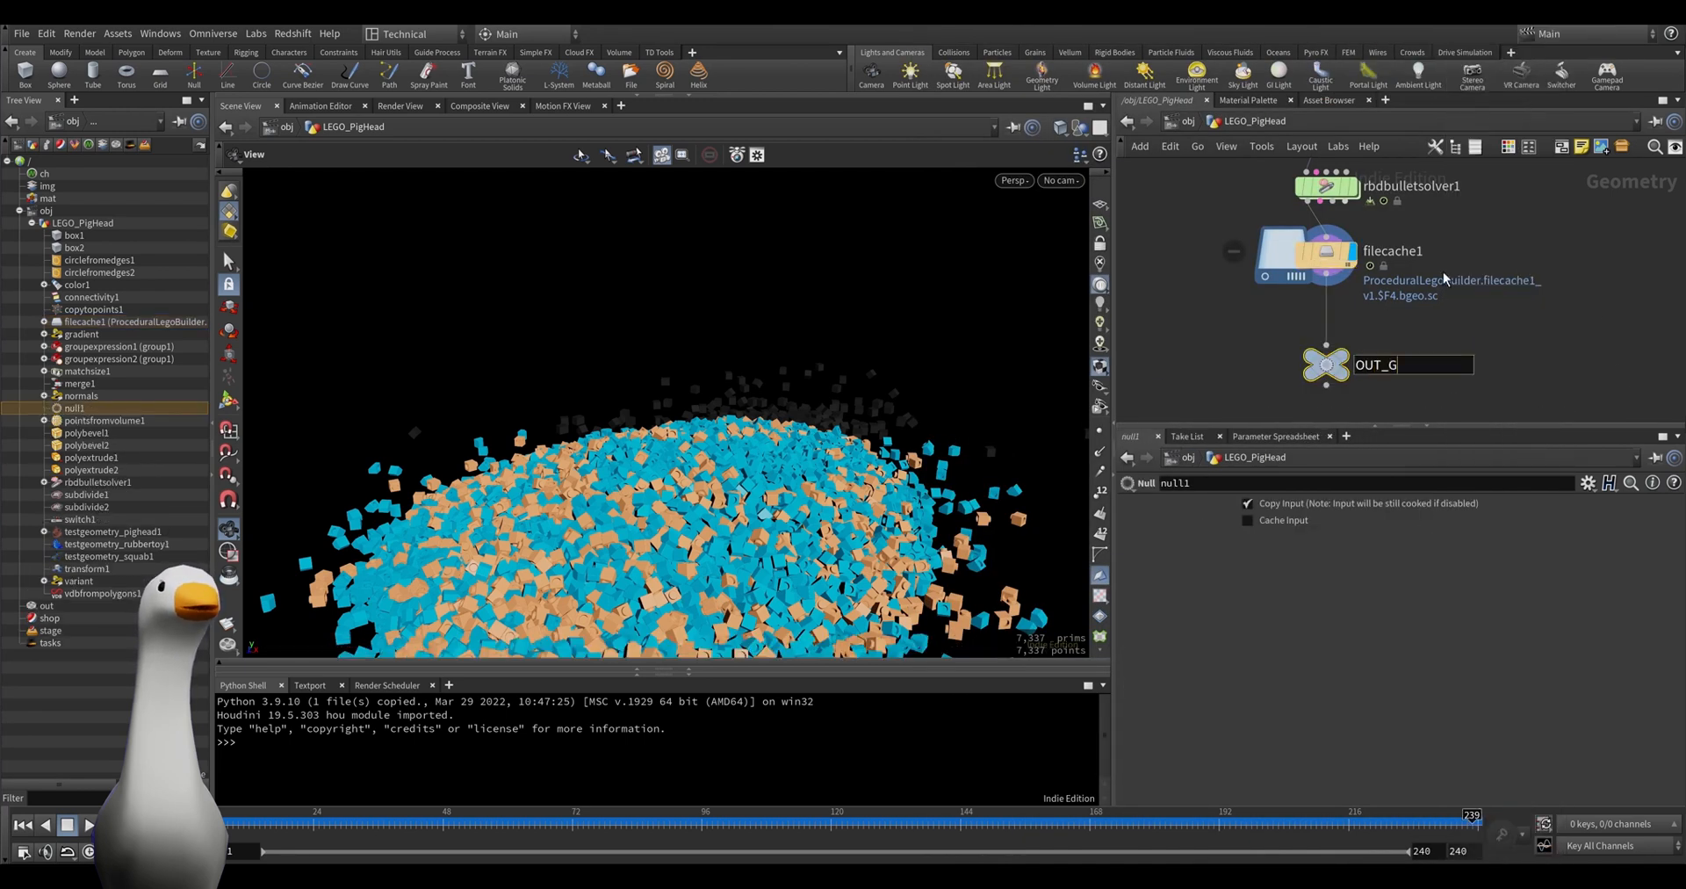
left_click(408, 33)
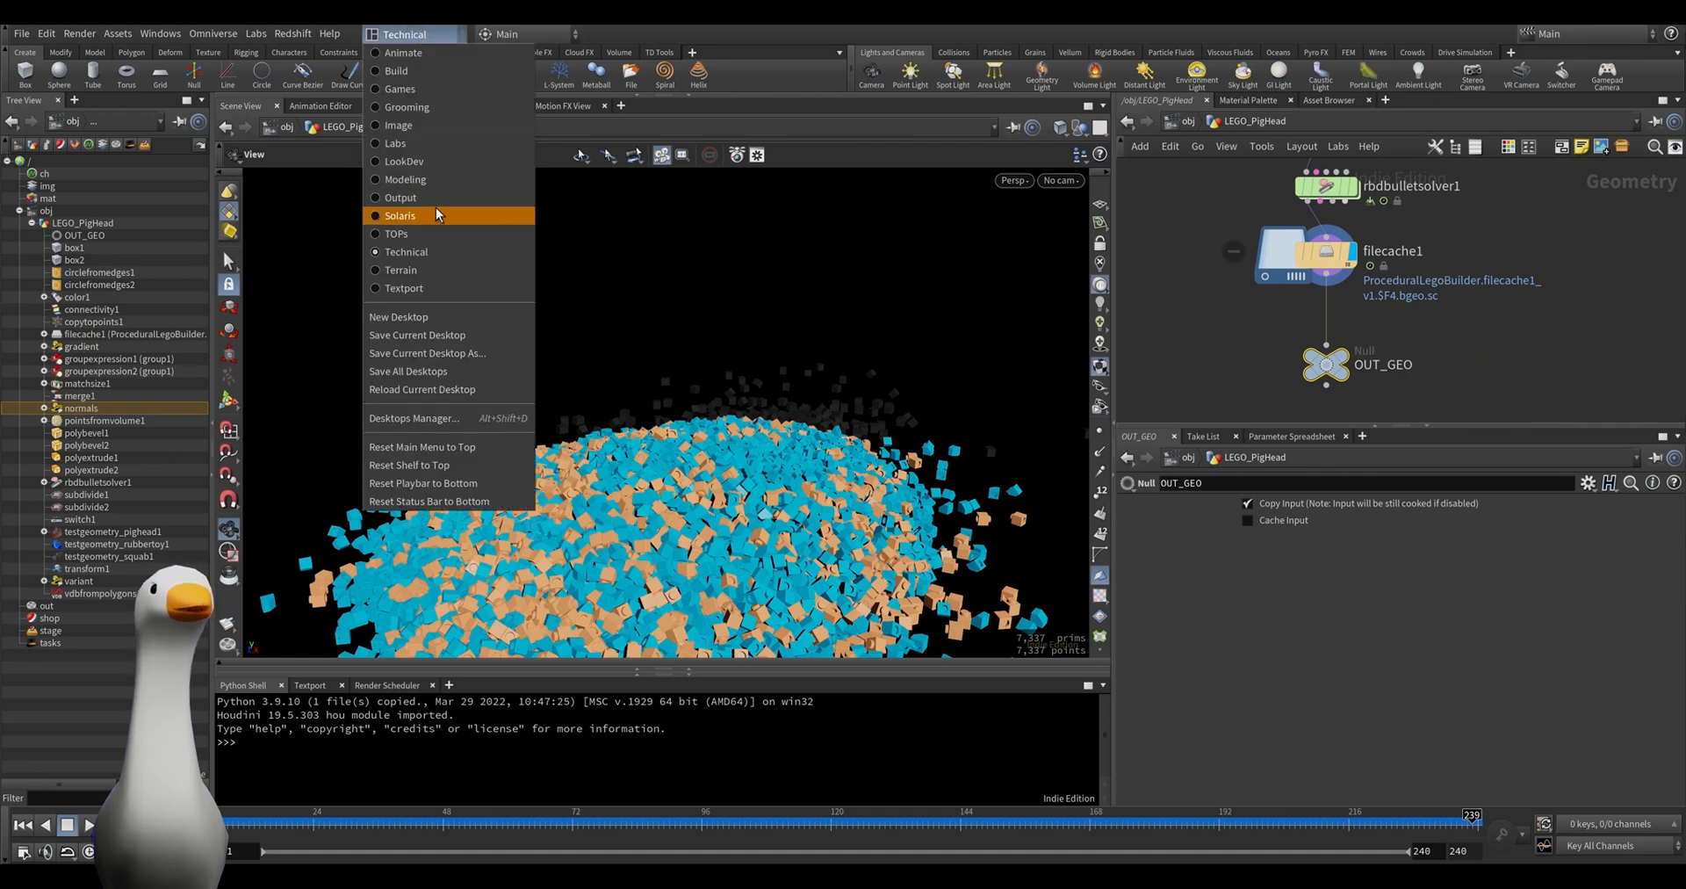
left_click(400, 215)
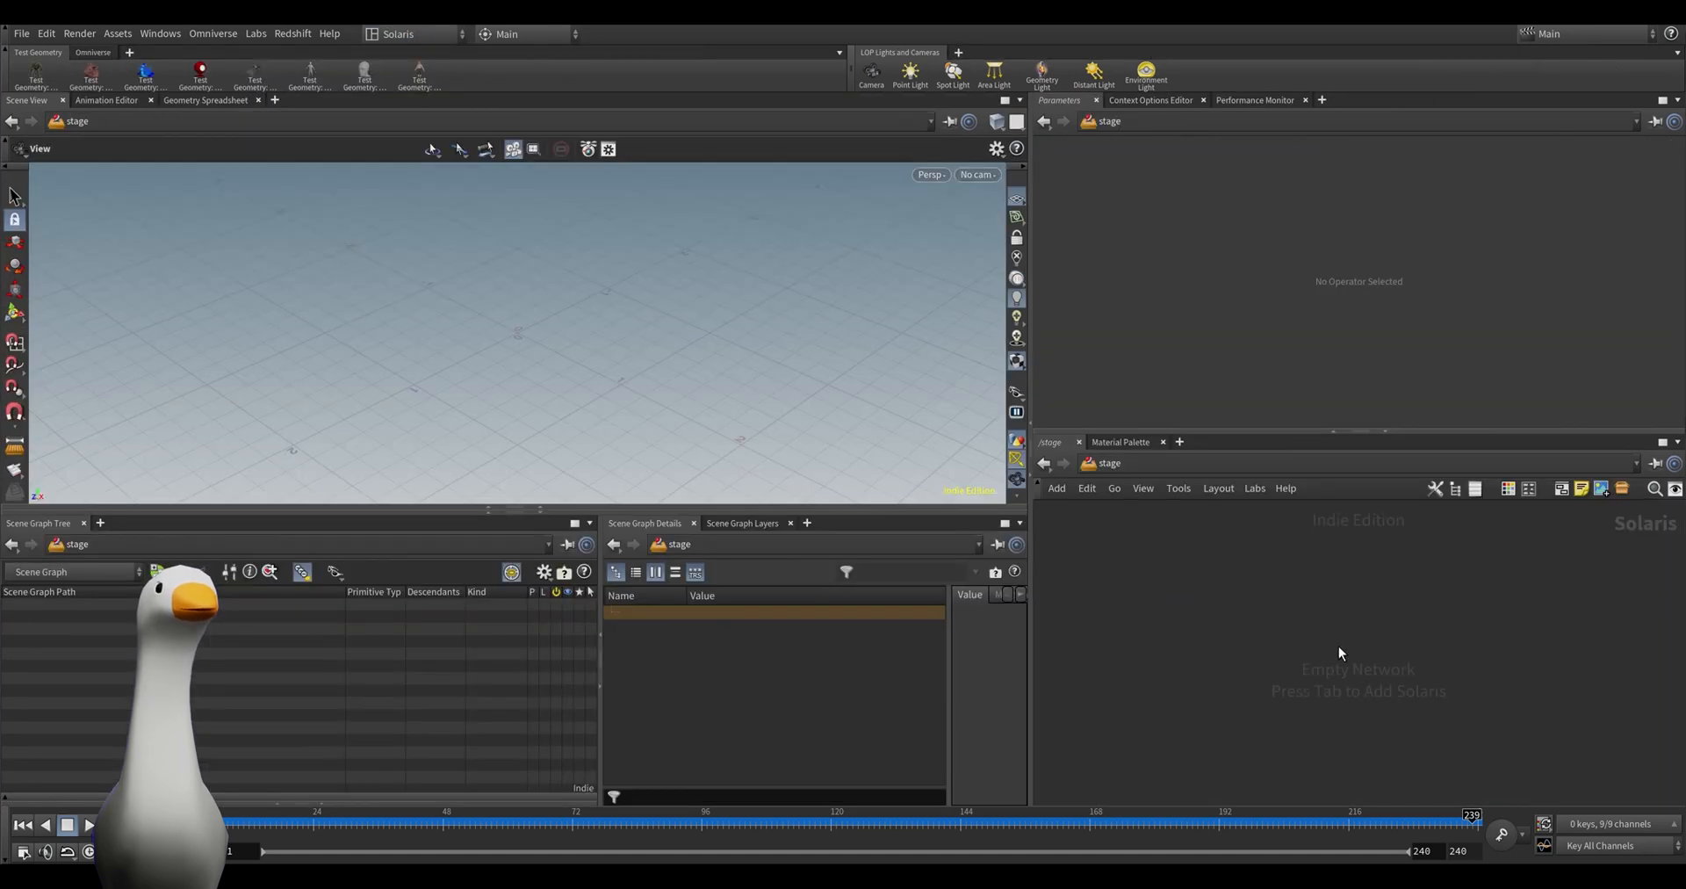
key("Tab")
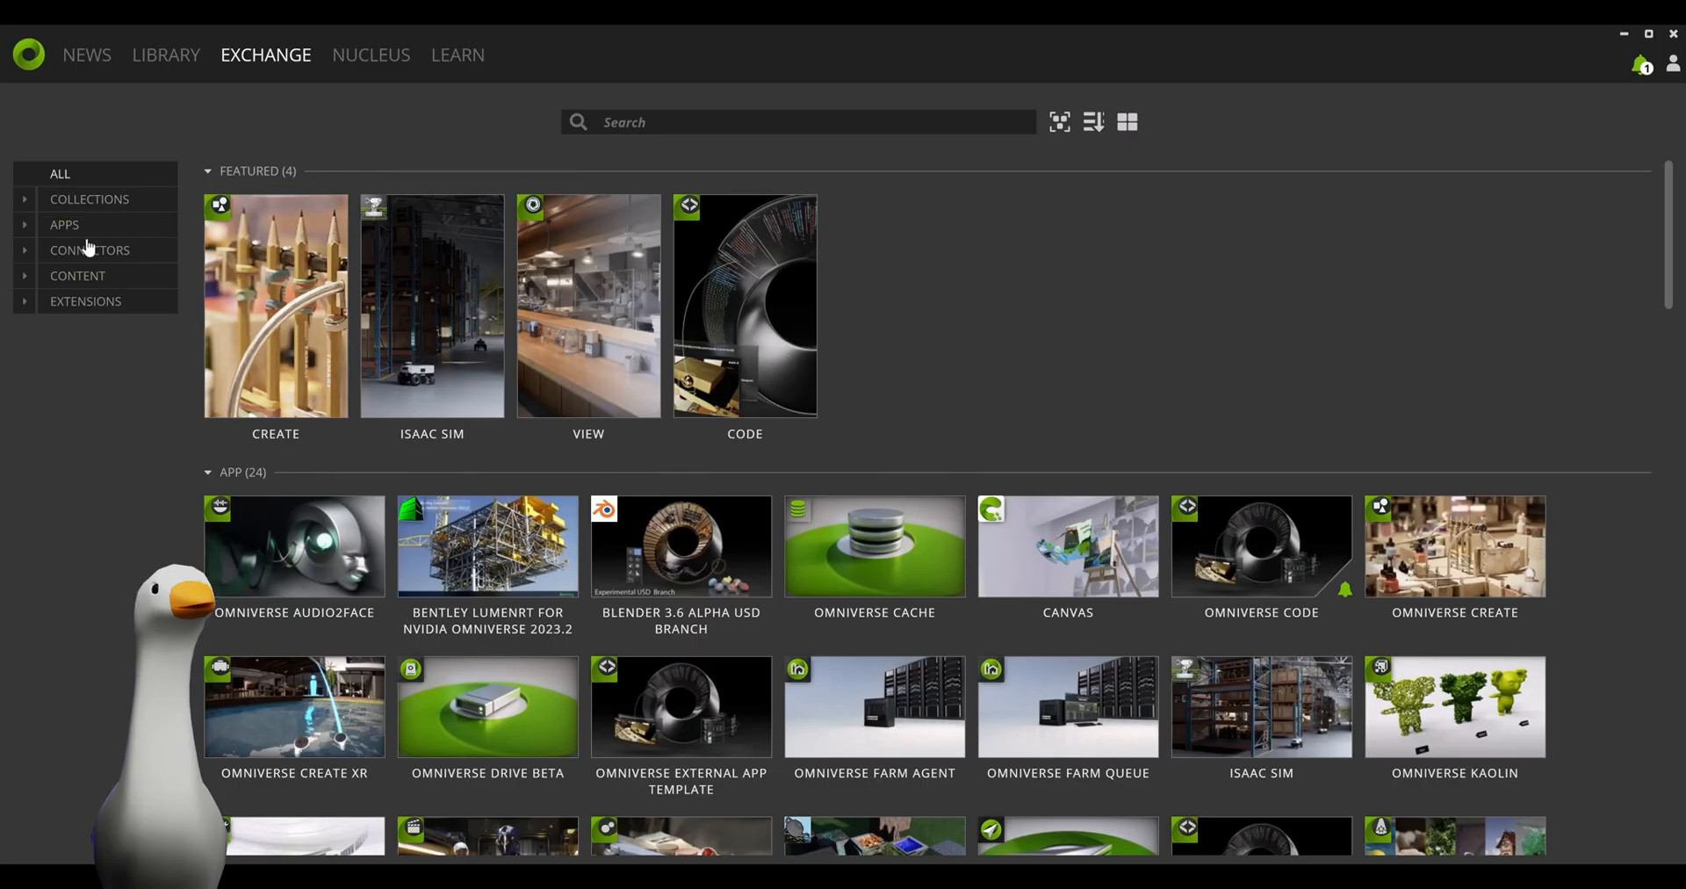
Filter the Exchange listings to Connectors and search for 'houdini'.
left_click(91, 250)
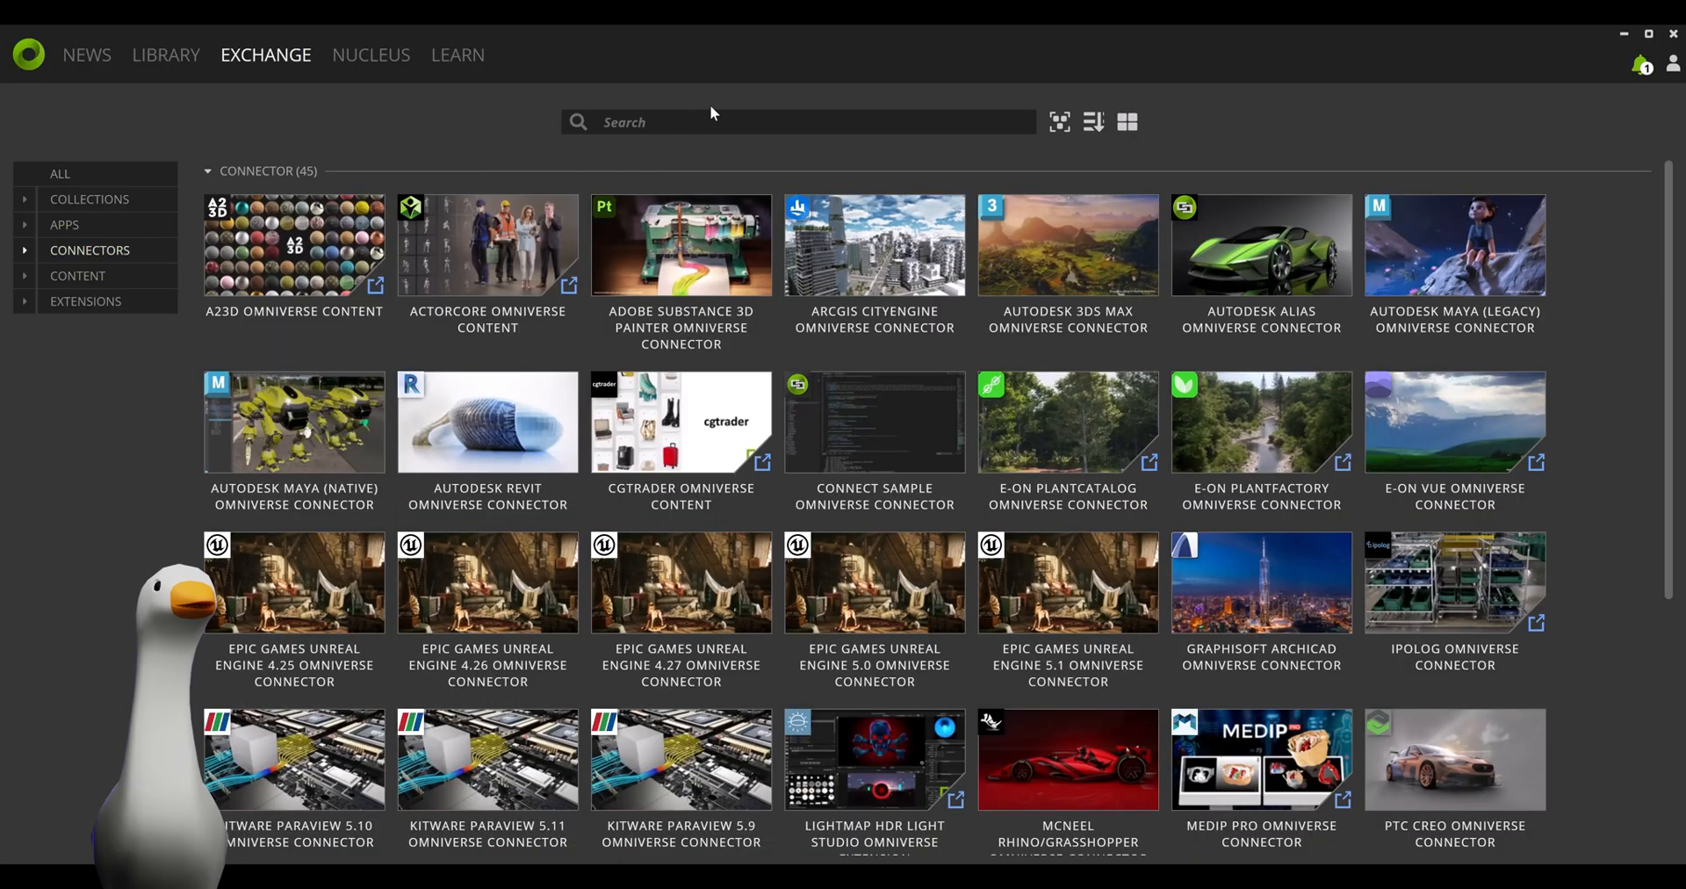
type("houdini")
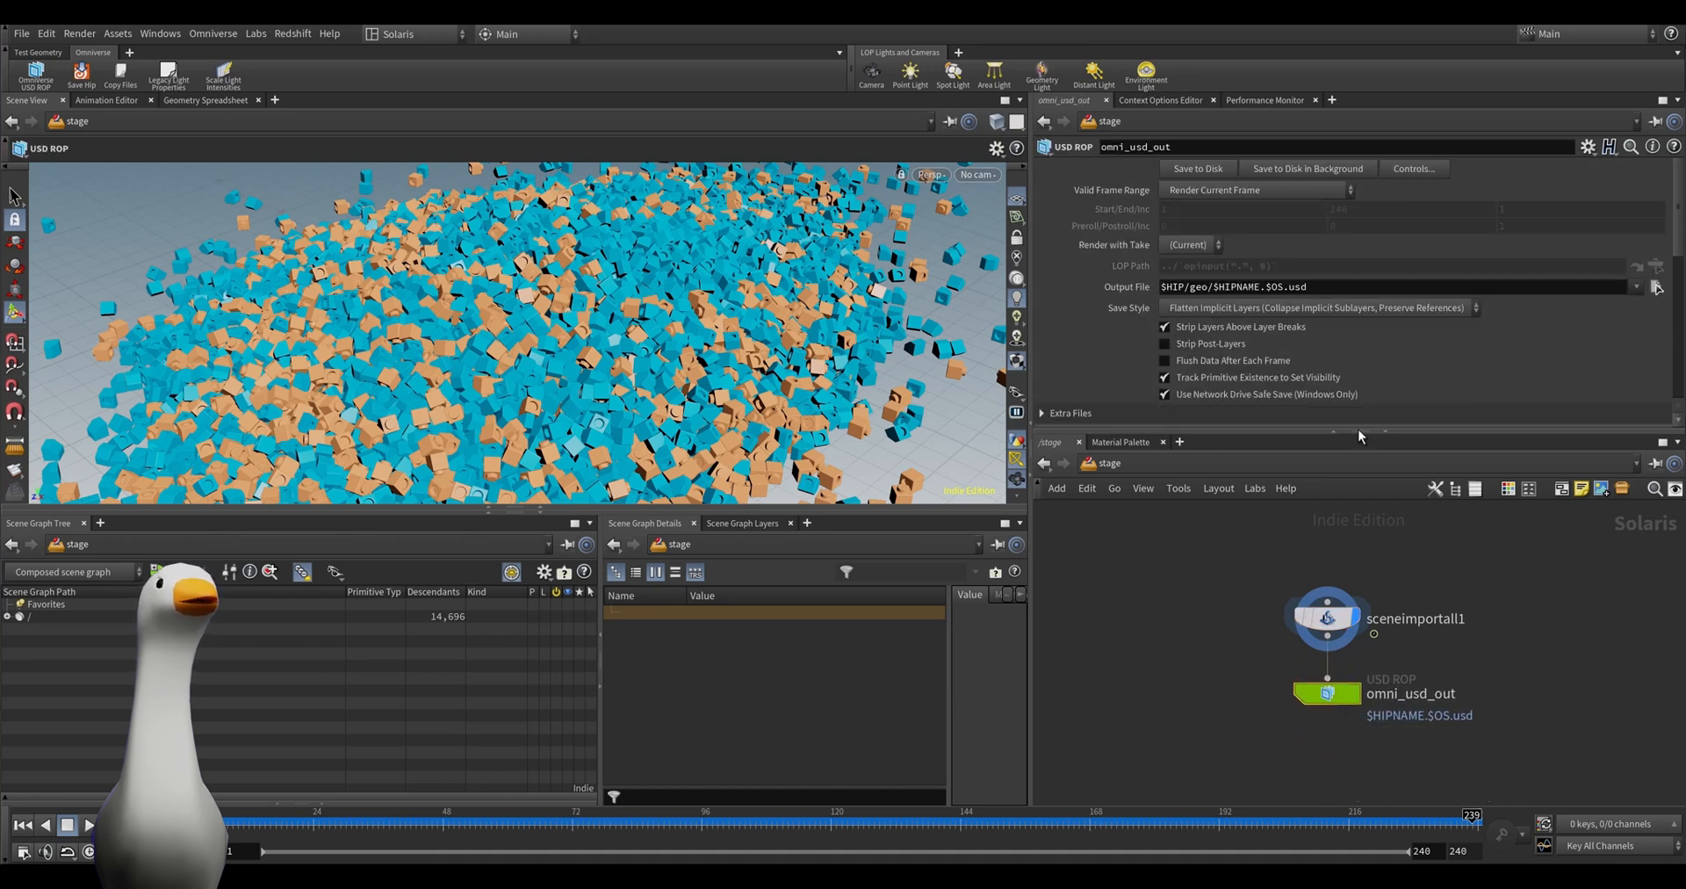
Make omni_usd_out write LegoRBDSim2.usd to the Omniverse project path for frames 1–240.
left_click(1657, 286)
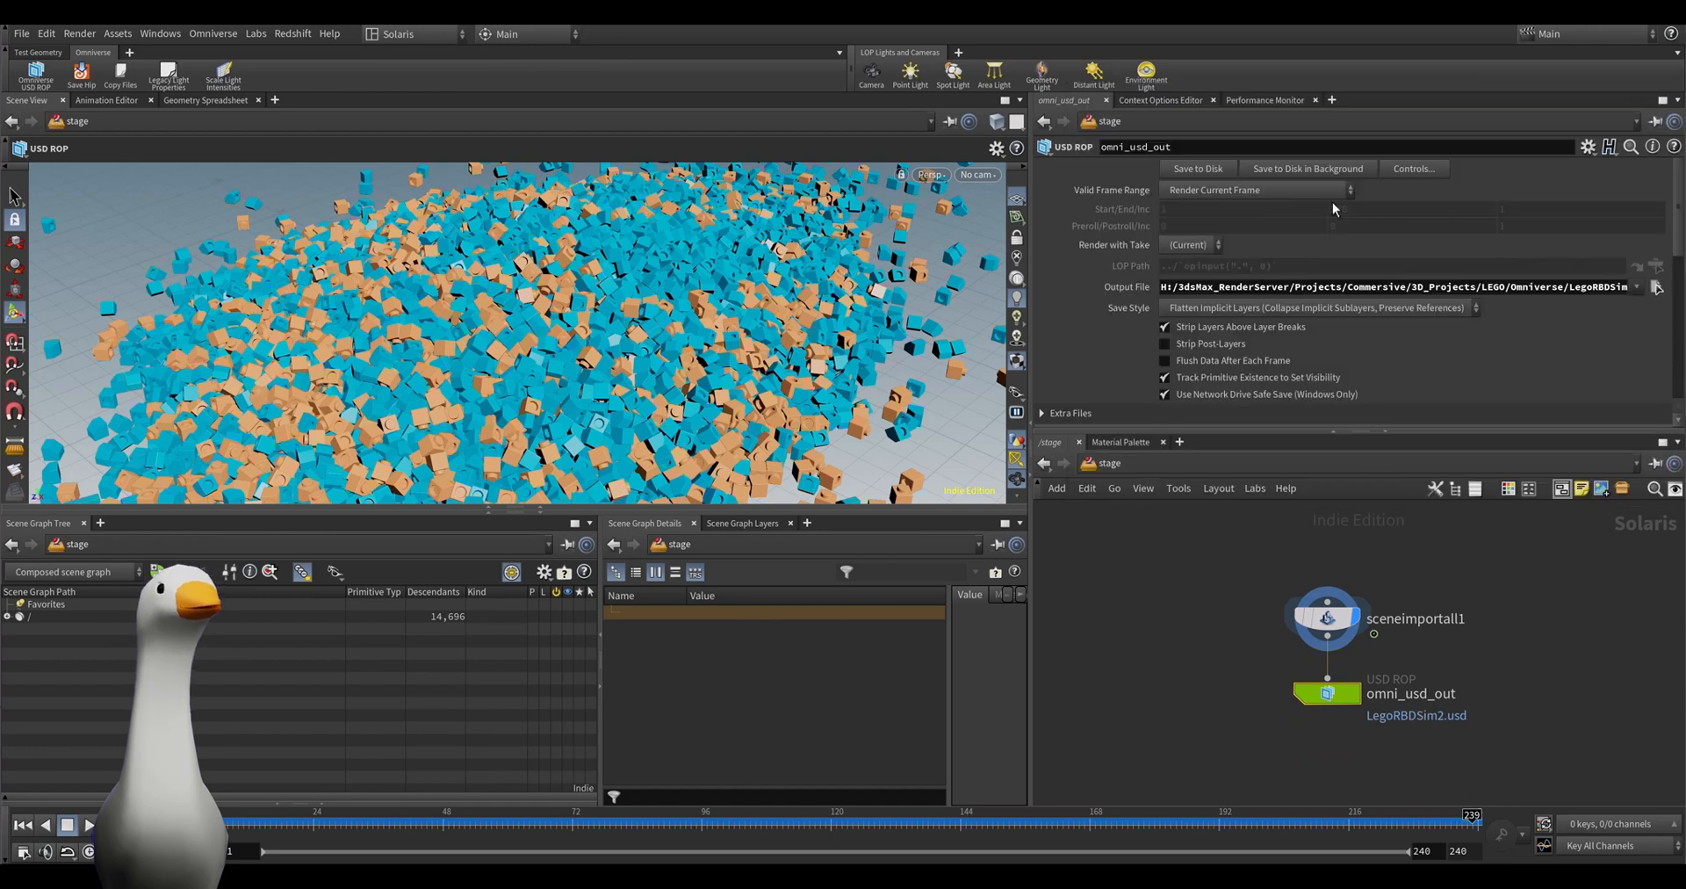
left_click(1254, 189)
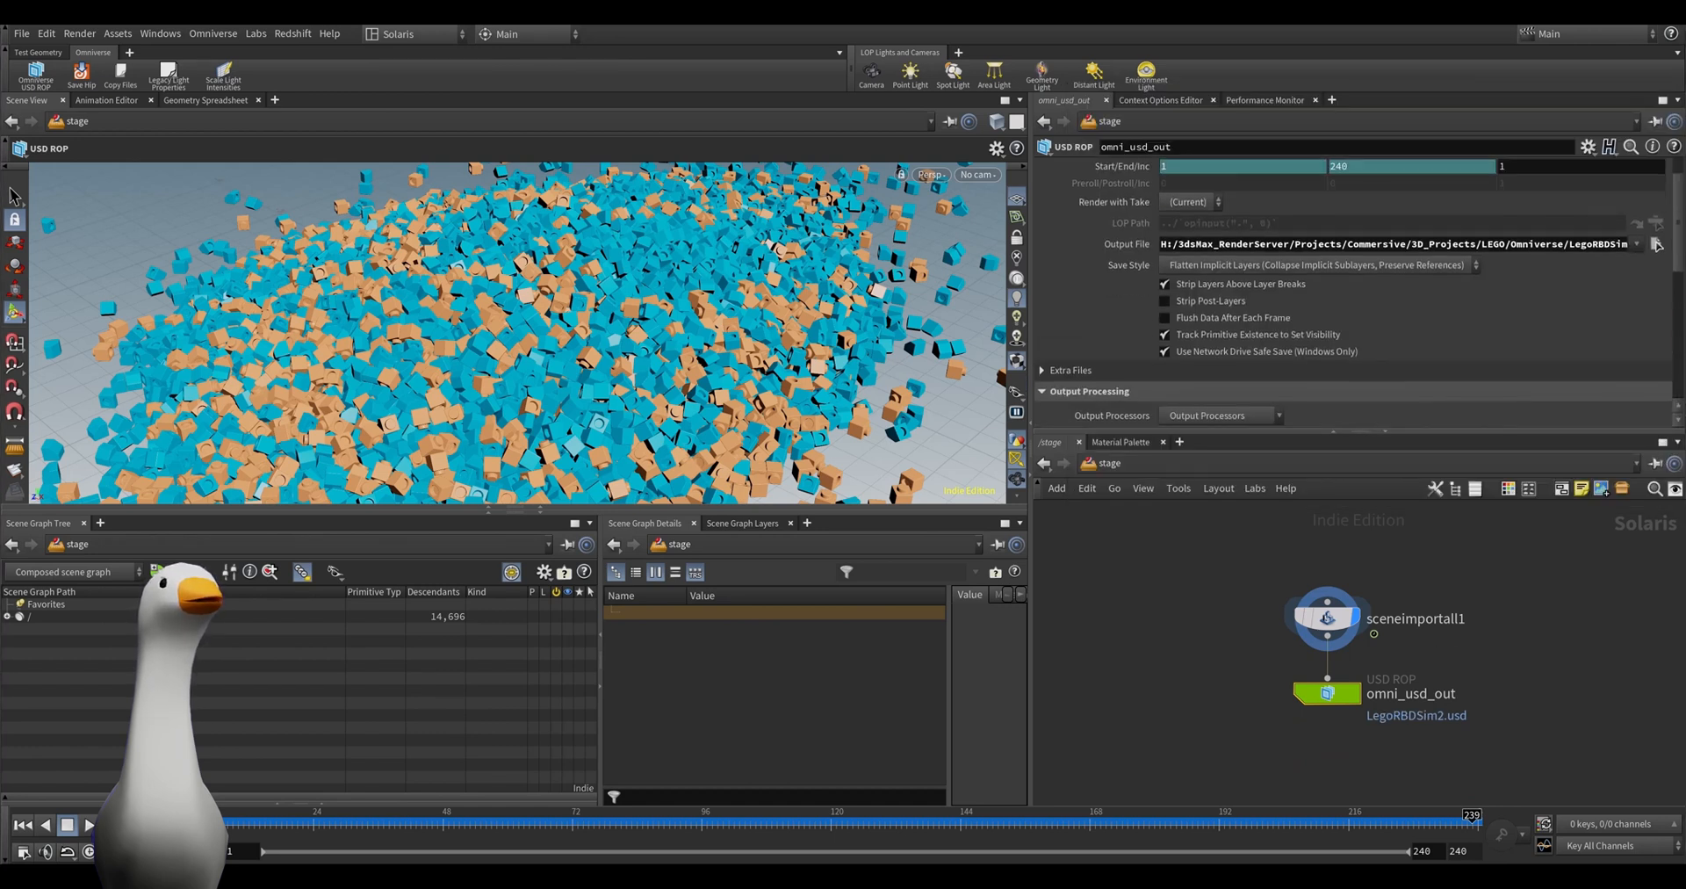
left_click(1327, 618)
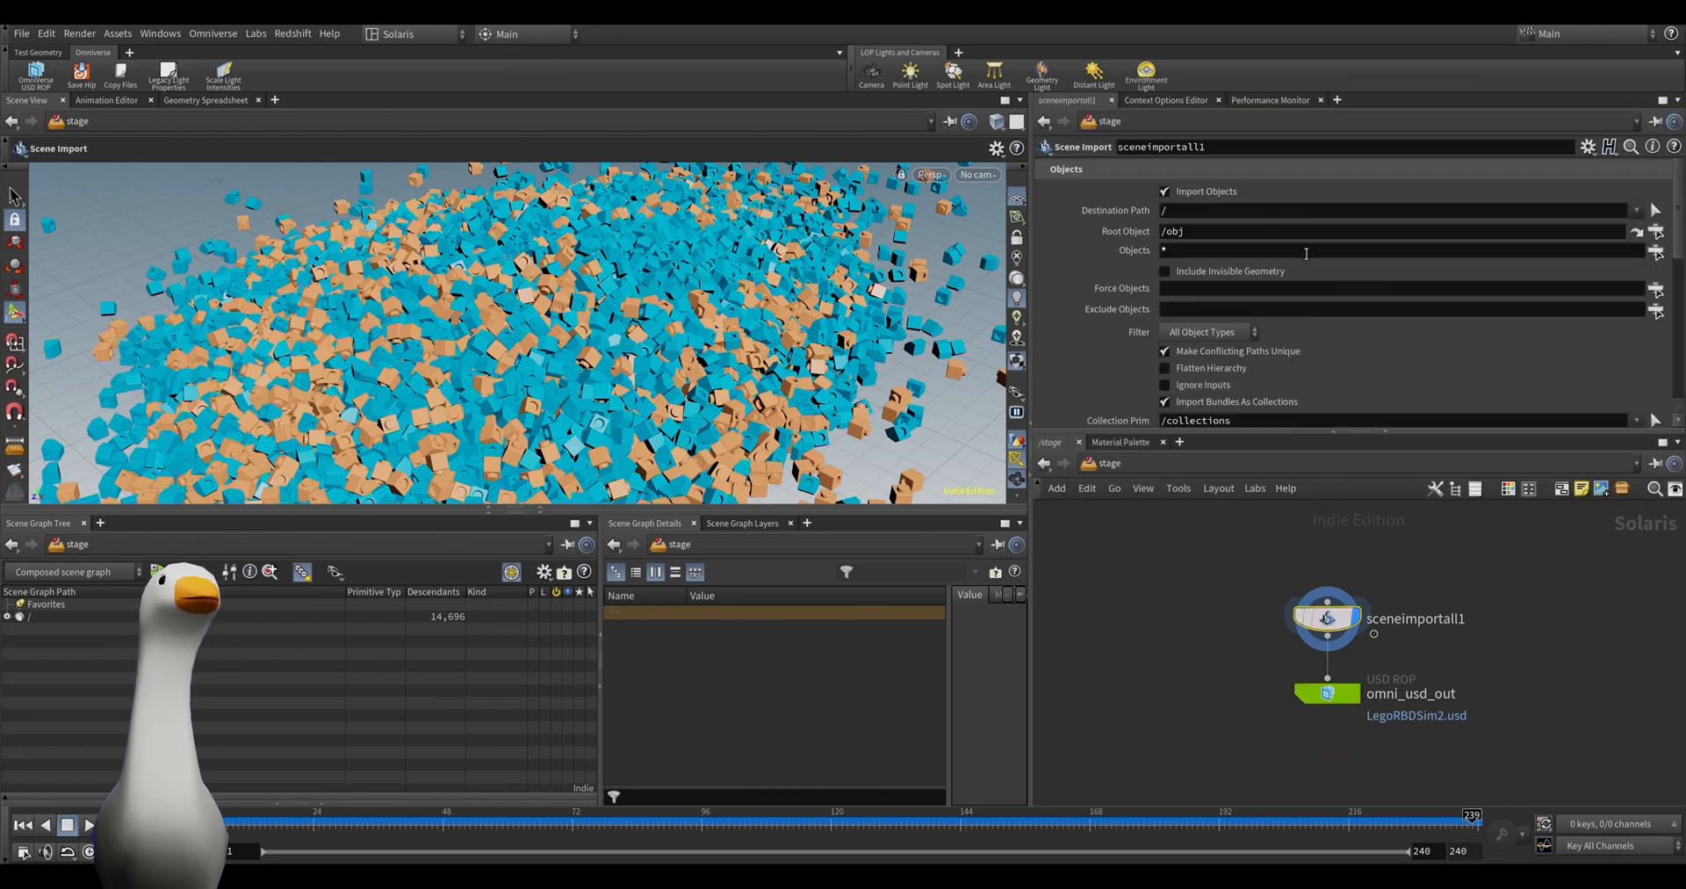
Place imported objects under World and materials under a flattened /Mat.
type("World")
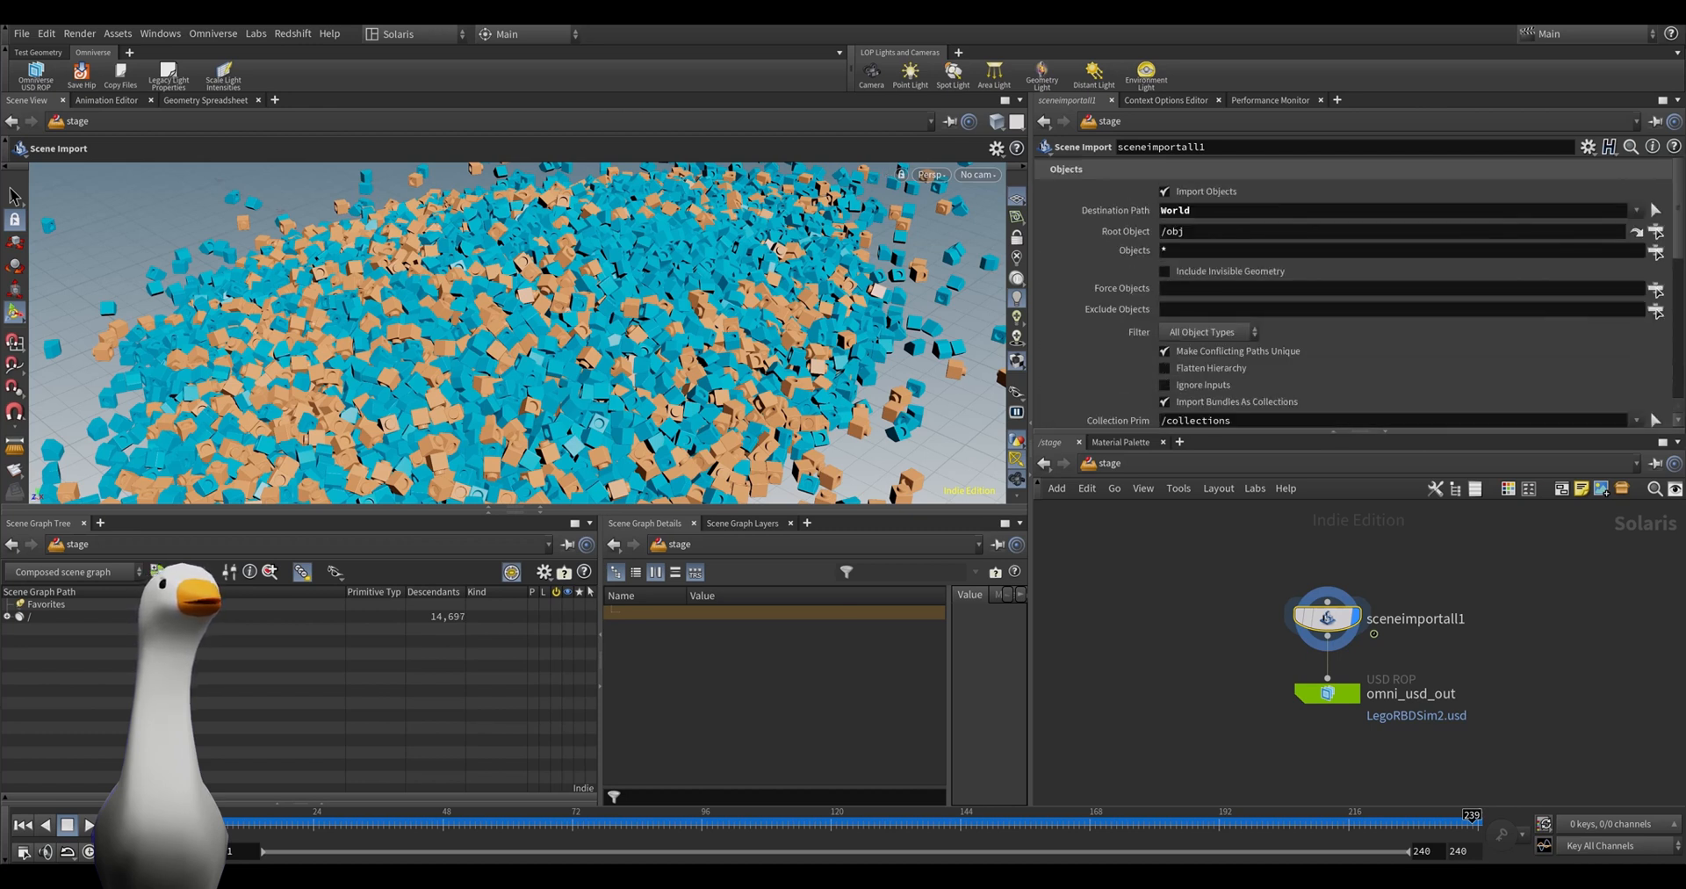
left_click(9, 616)
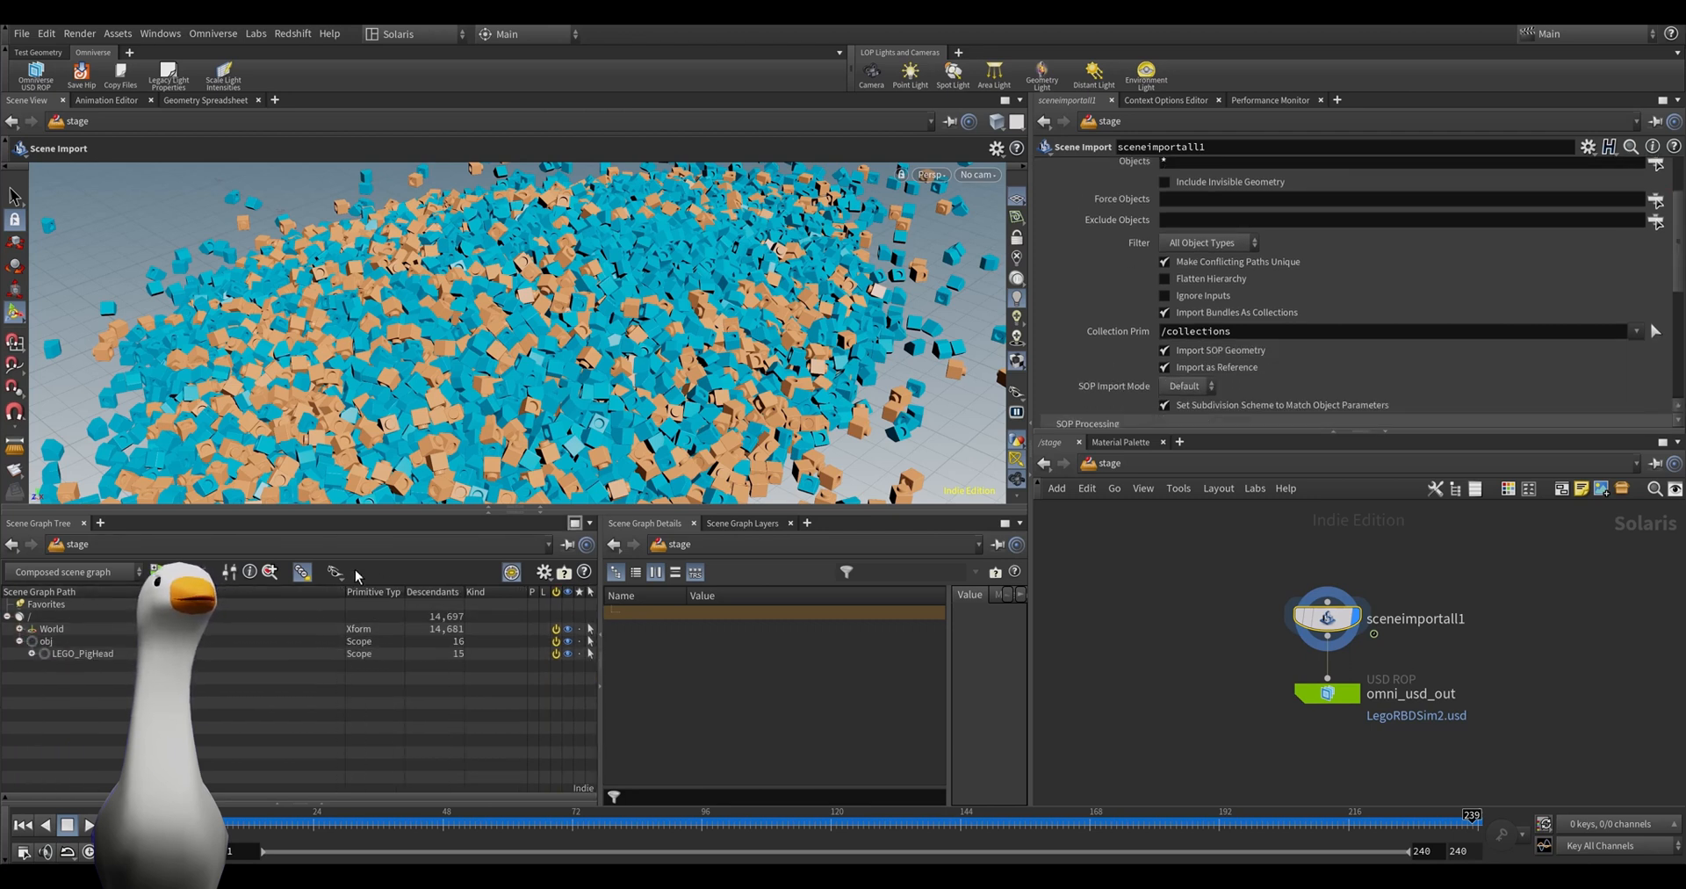
left_click(18, 640)
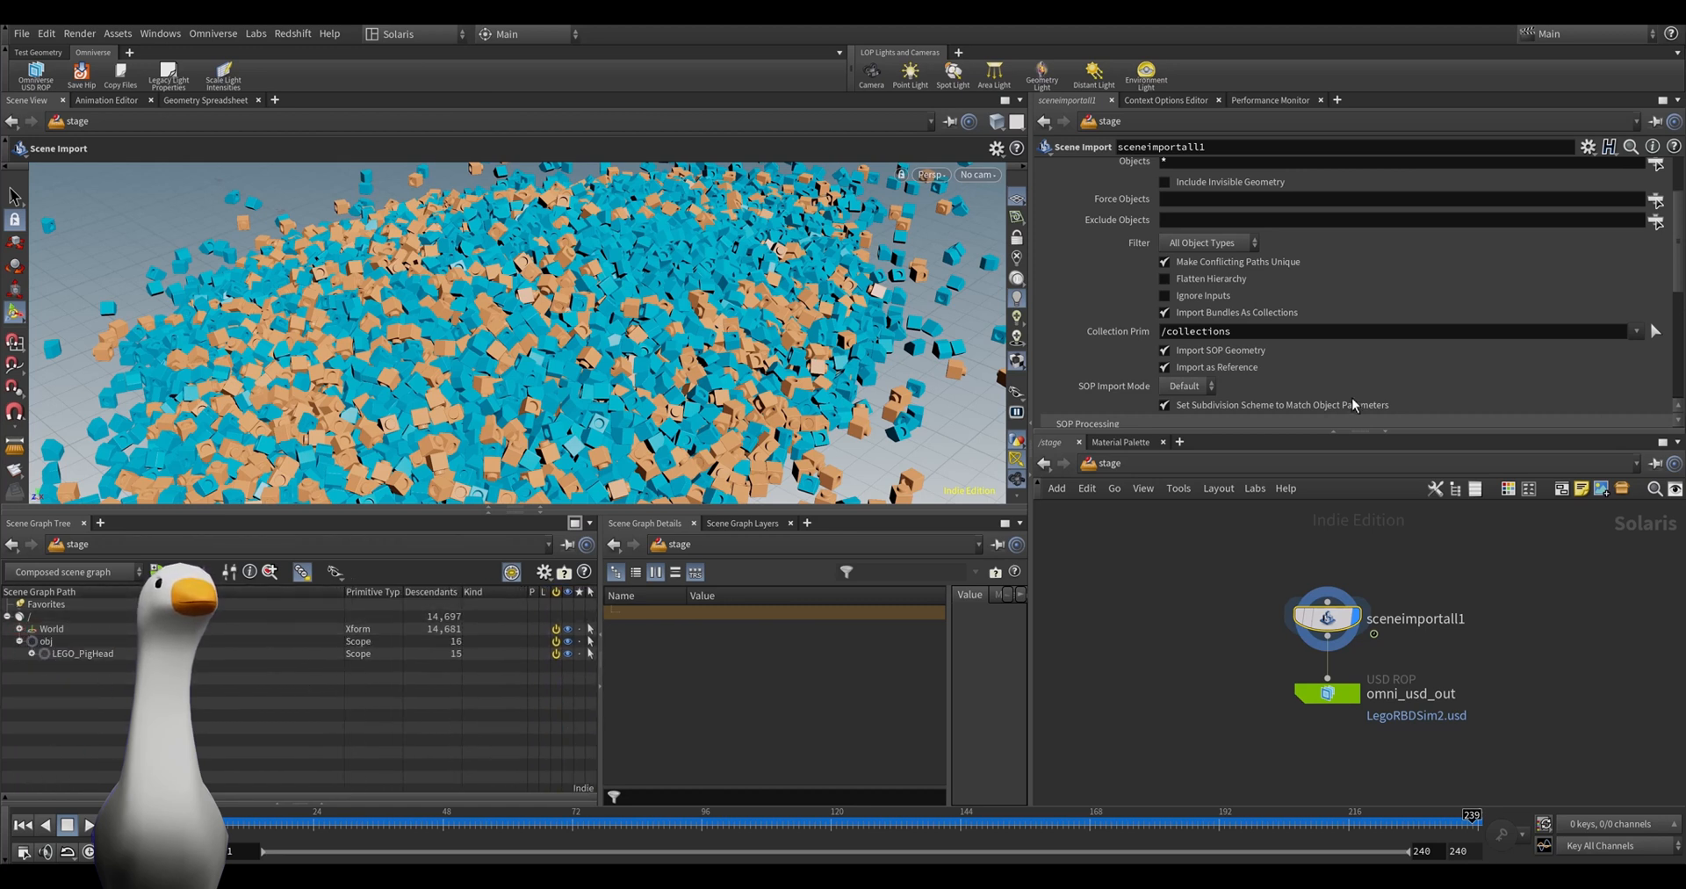
scroll("down", 3)
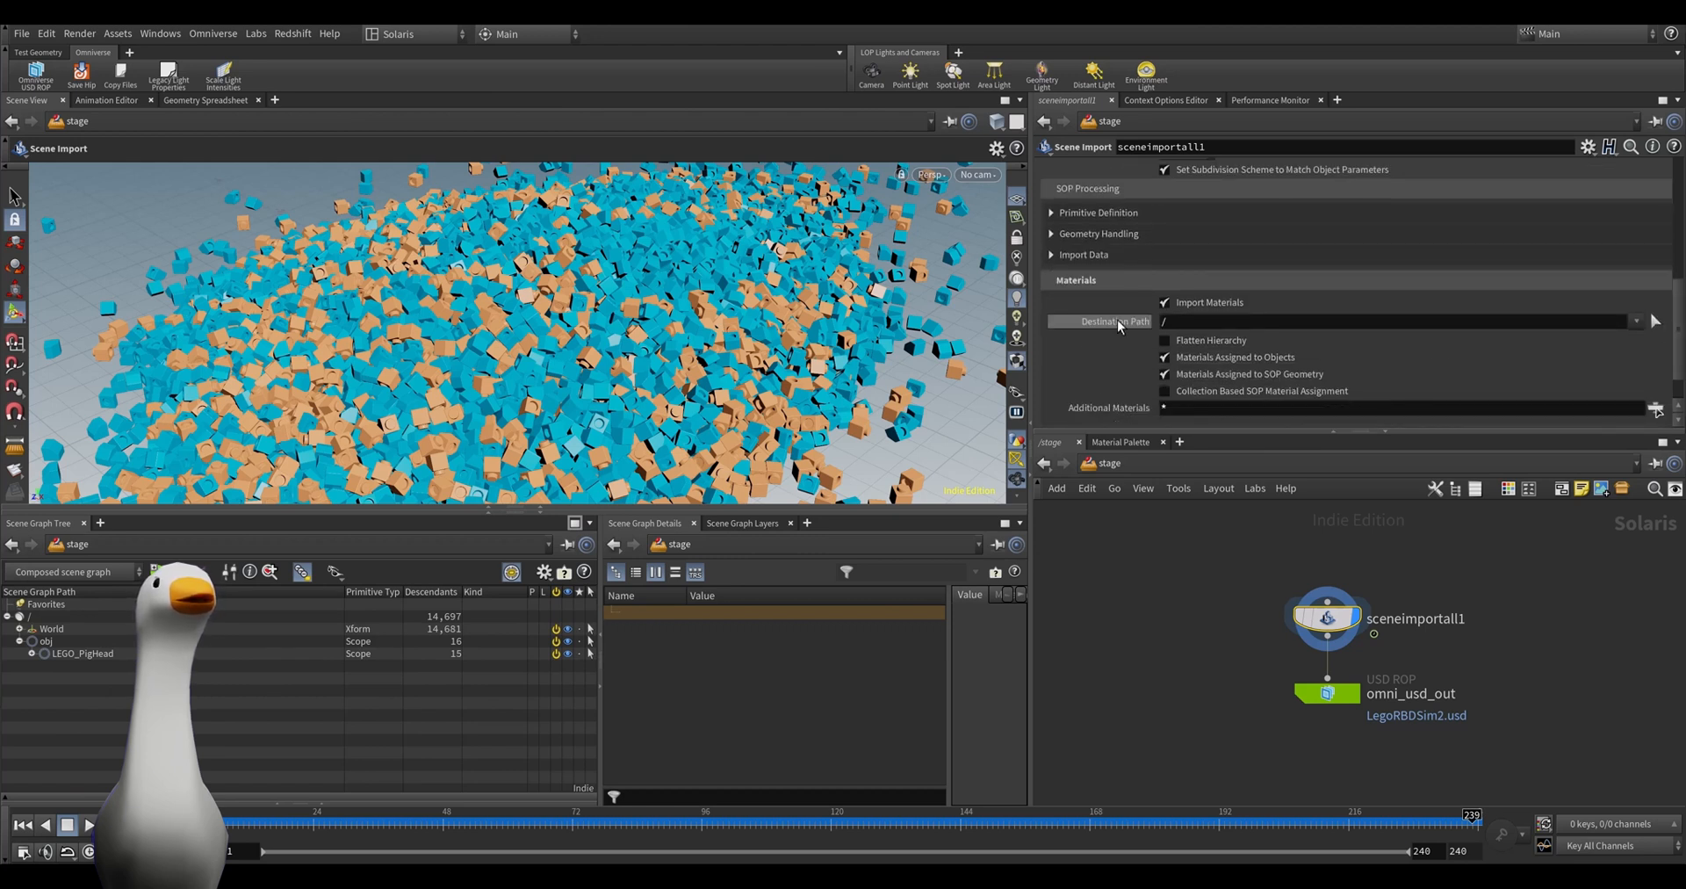
type("/Mat")
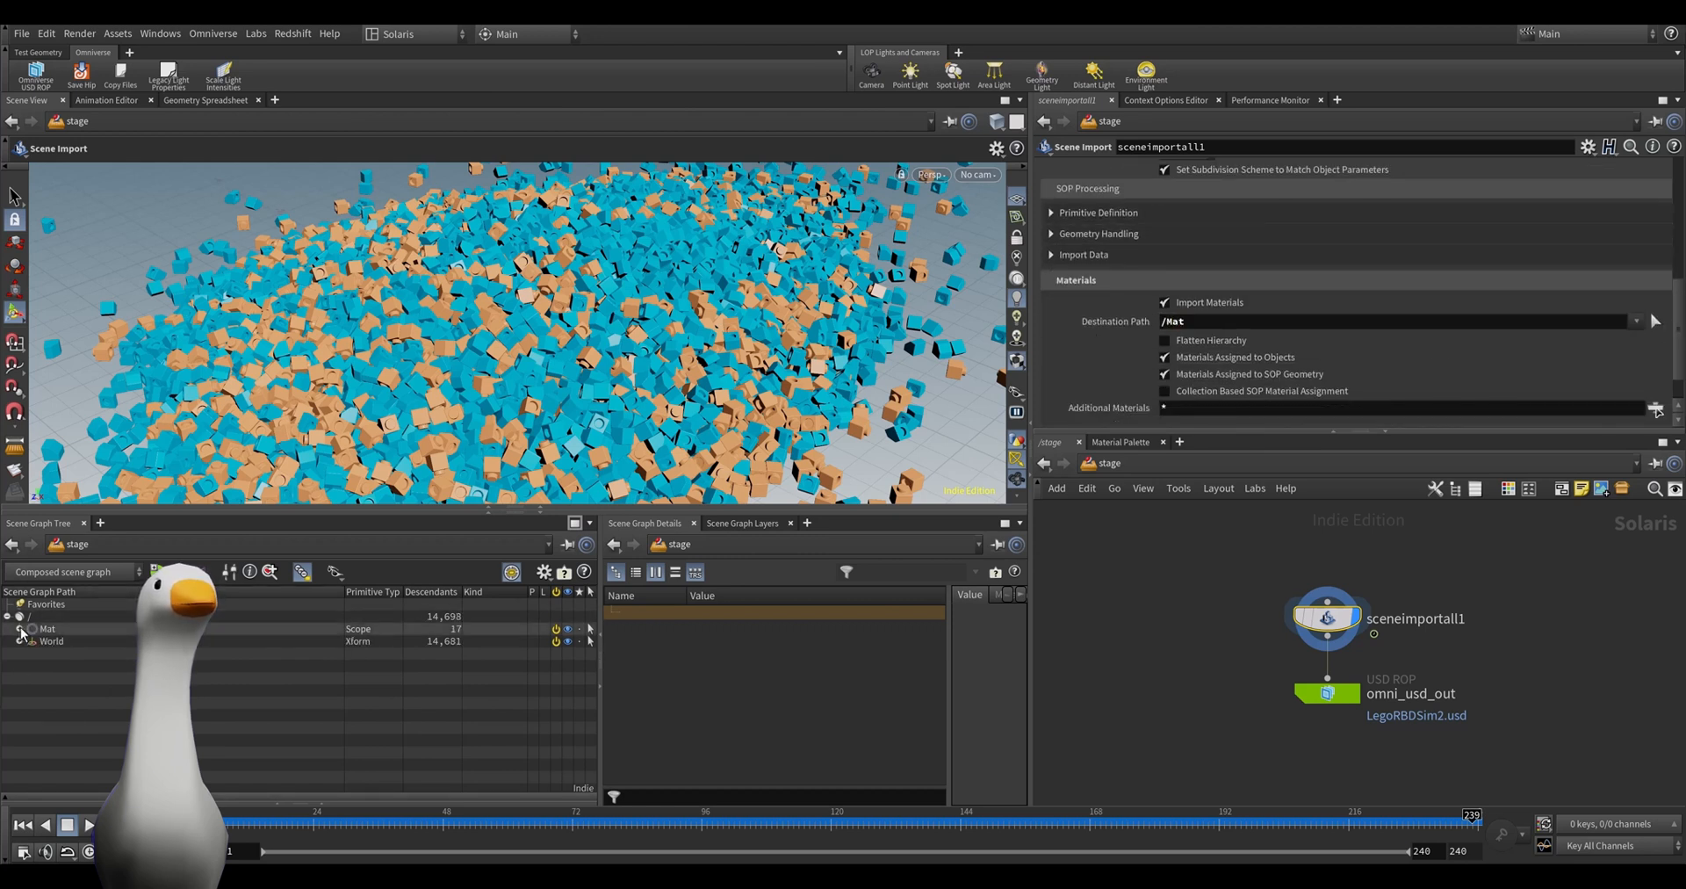
left_click(1165, 340)
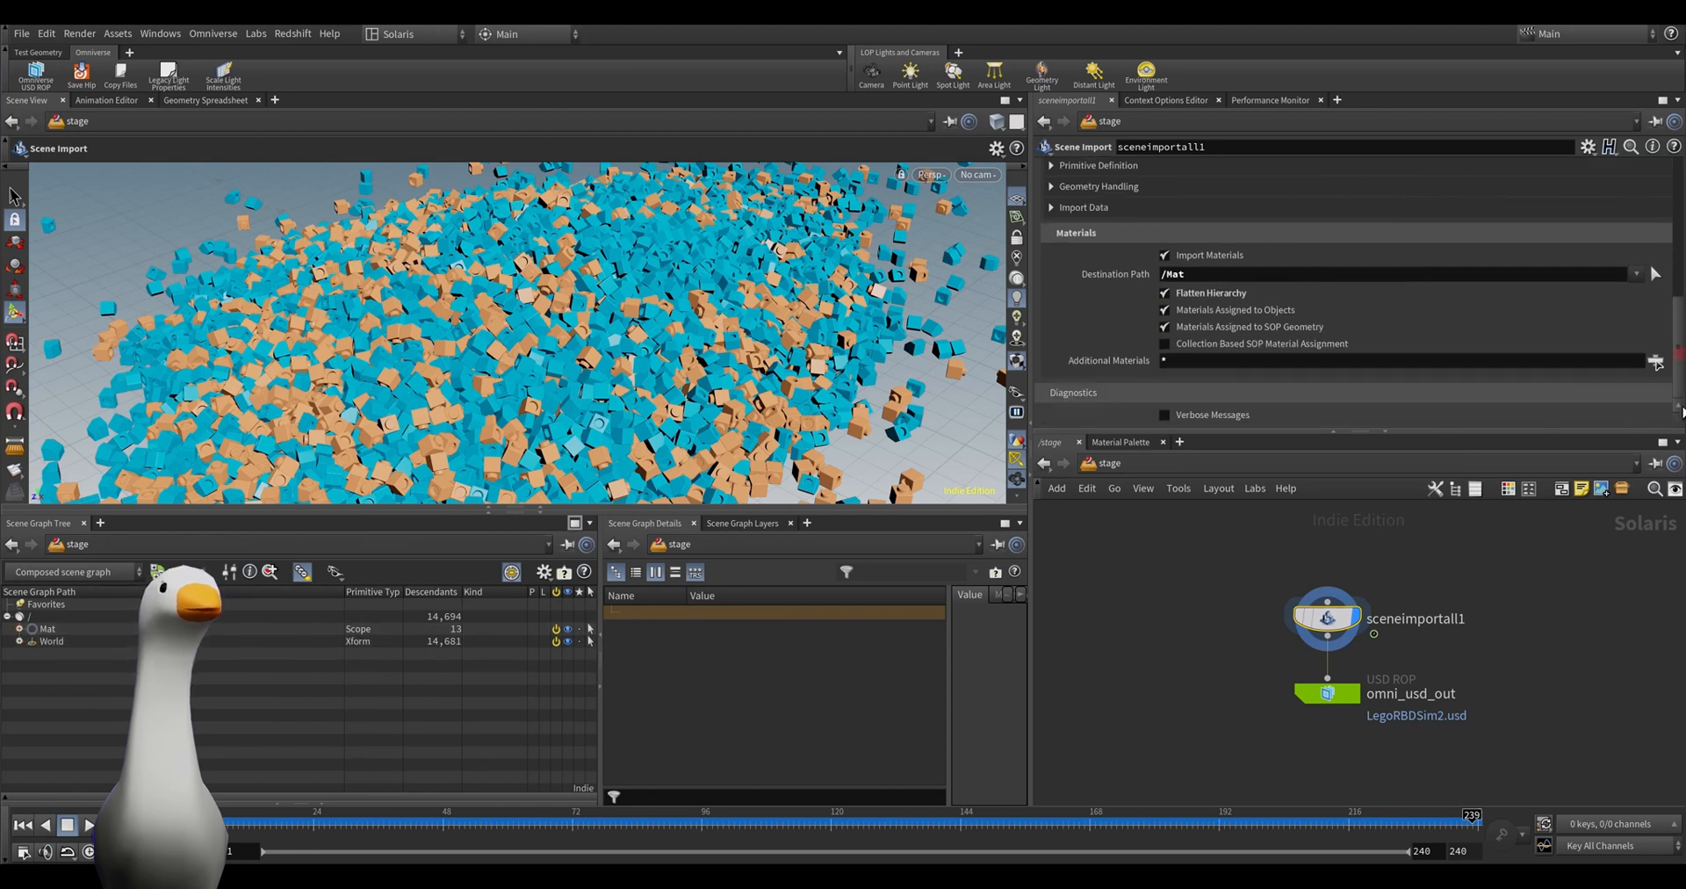
left_click(1326, 693)
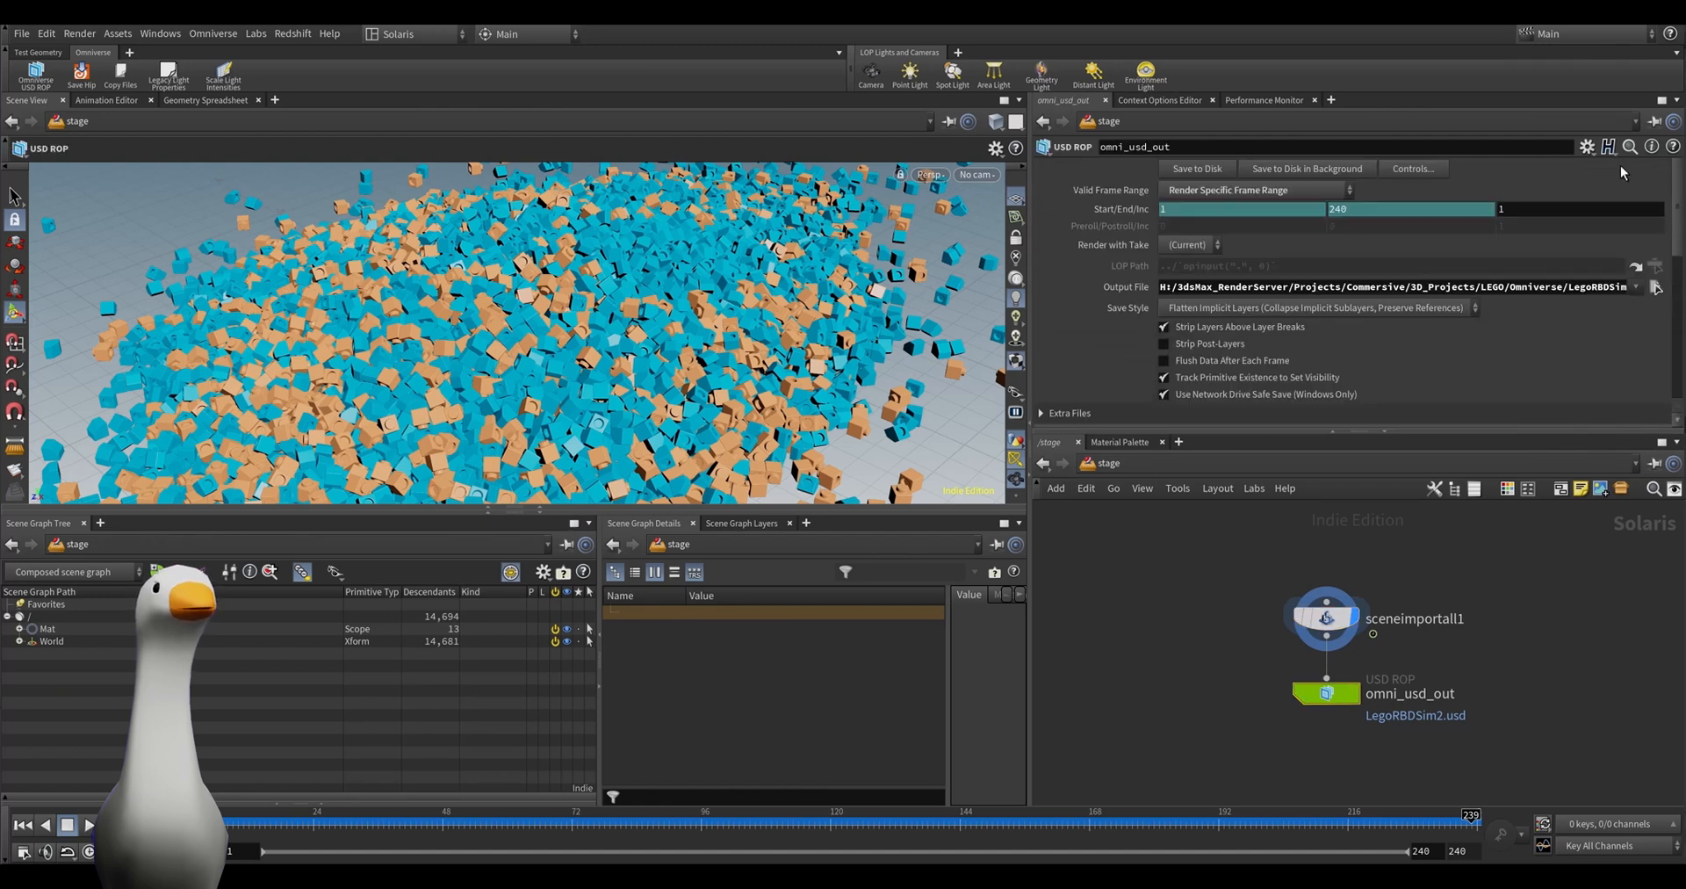
left_click(1195, 168)
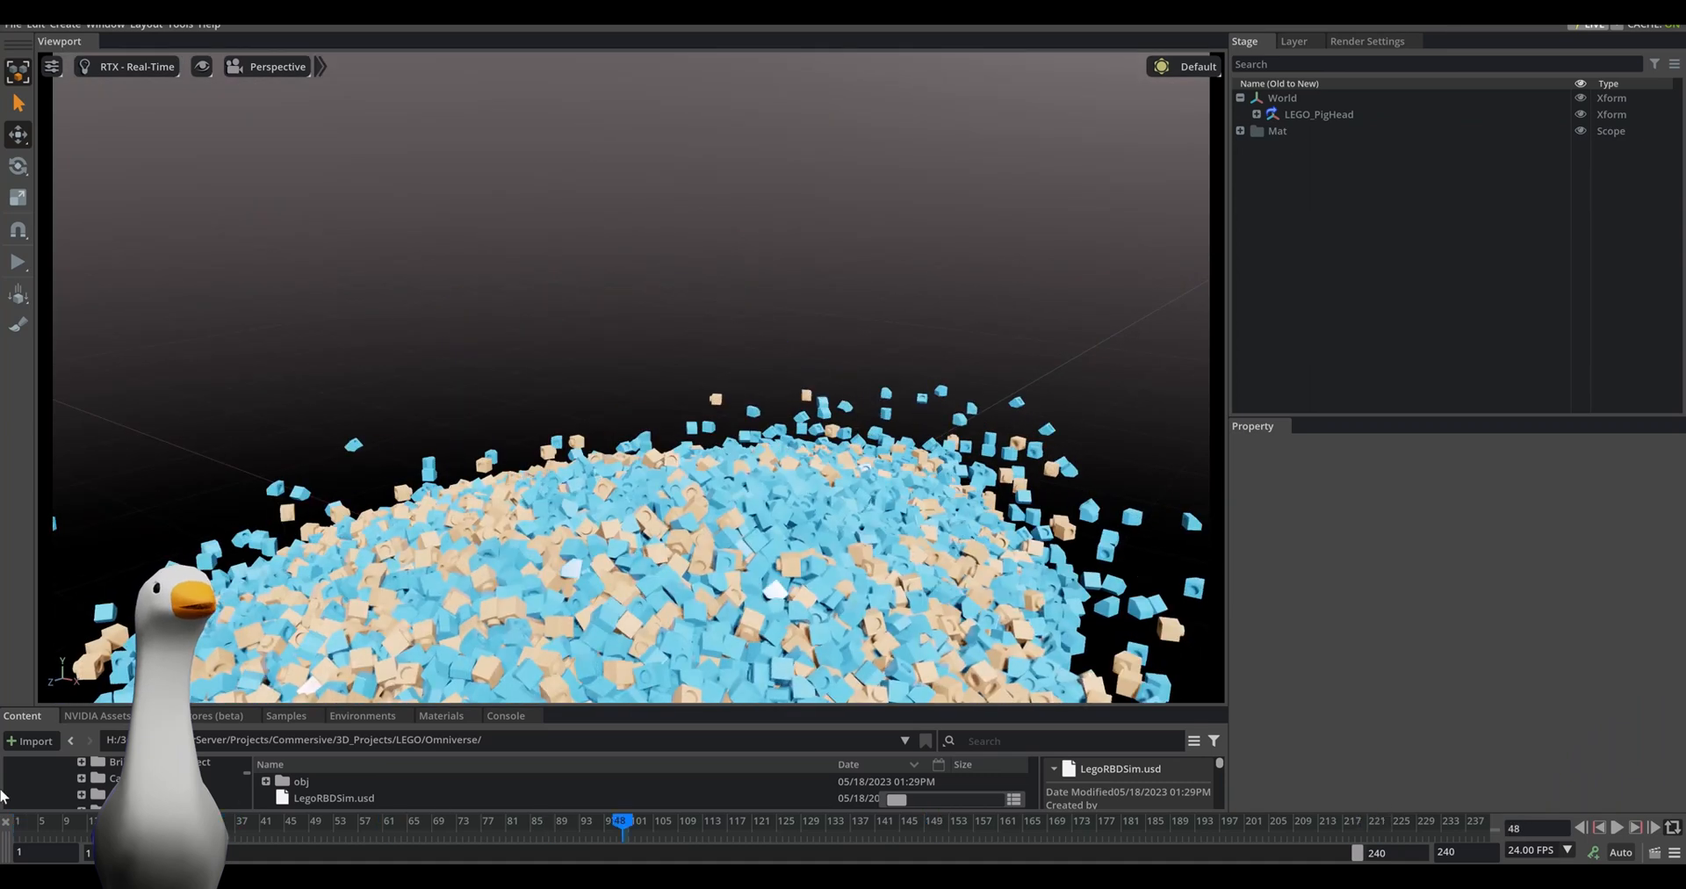
Rewind to frame 1 and add the Grey Studio light rig to the stage.
left_click(138, 66)
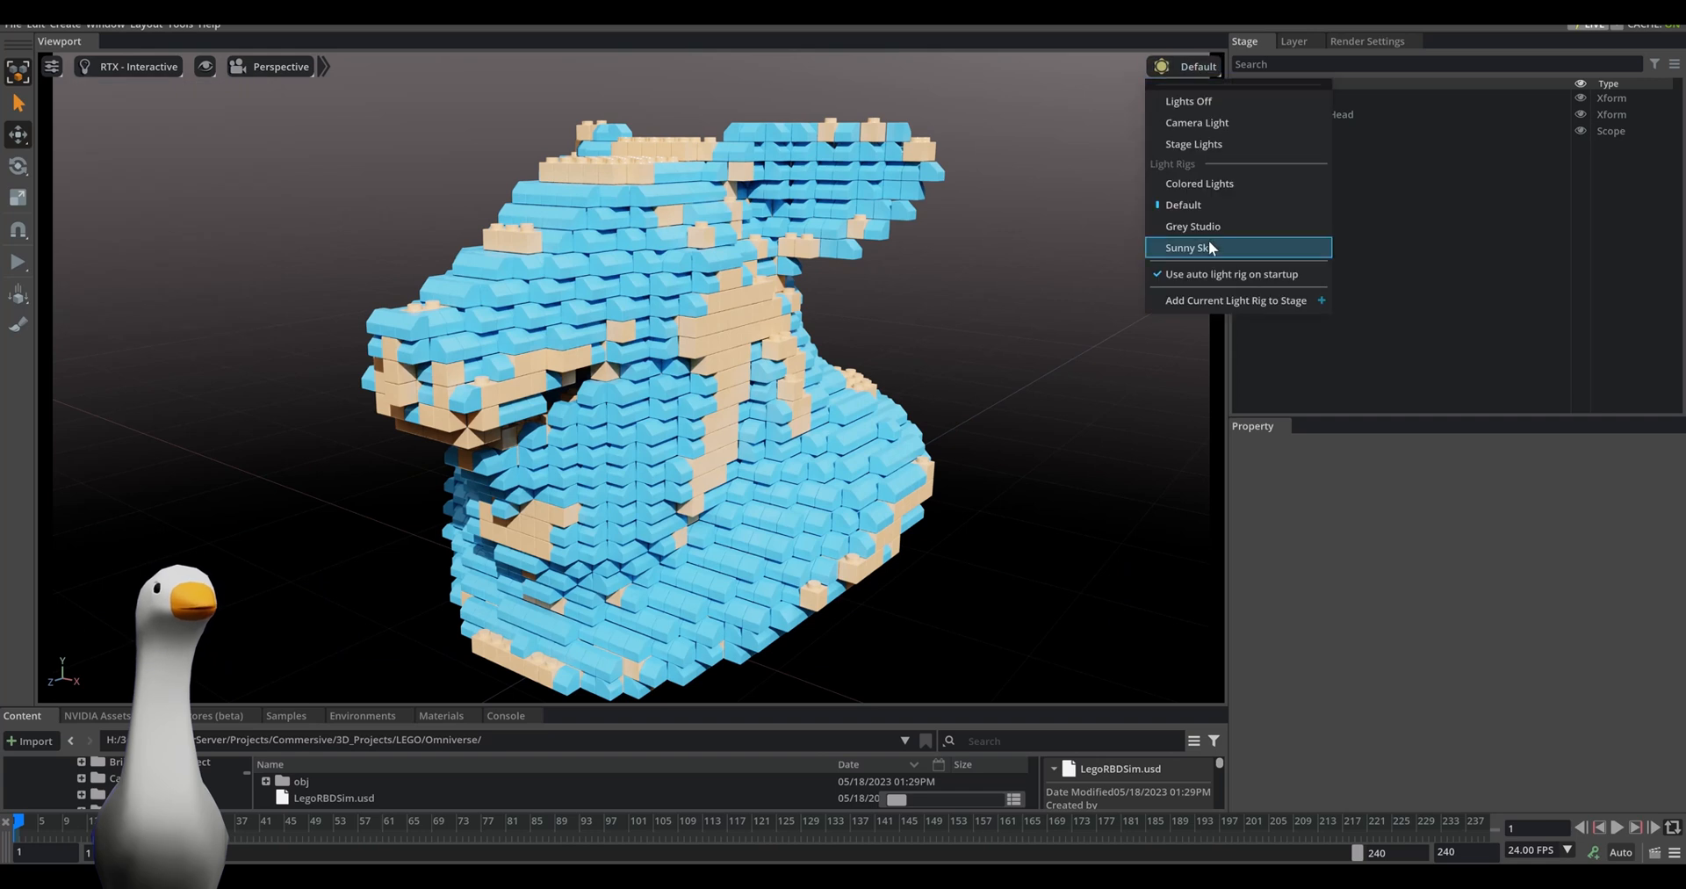
left_click(1192, 226)
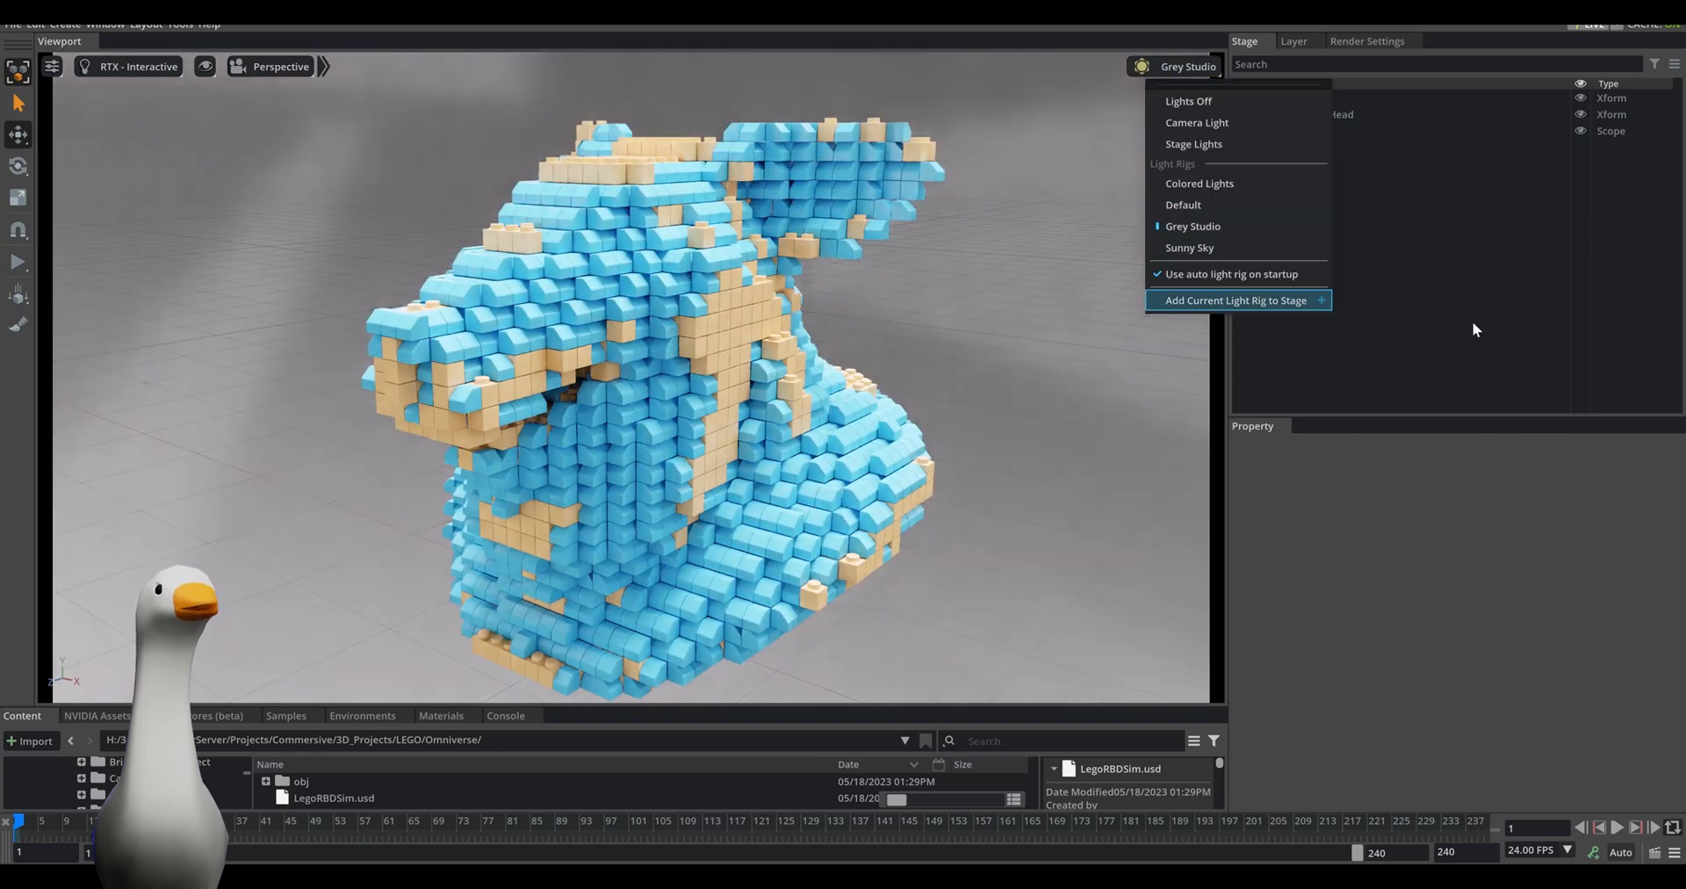
left_click(1234, 300)
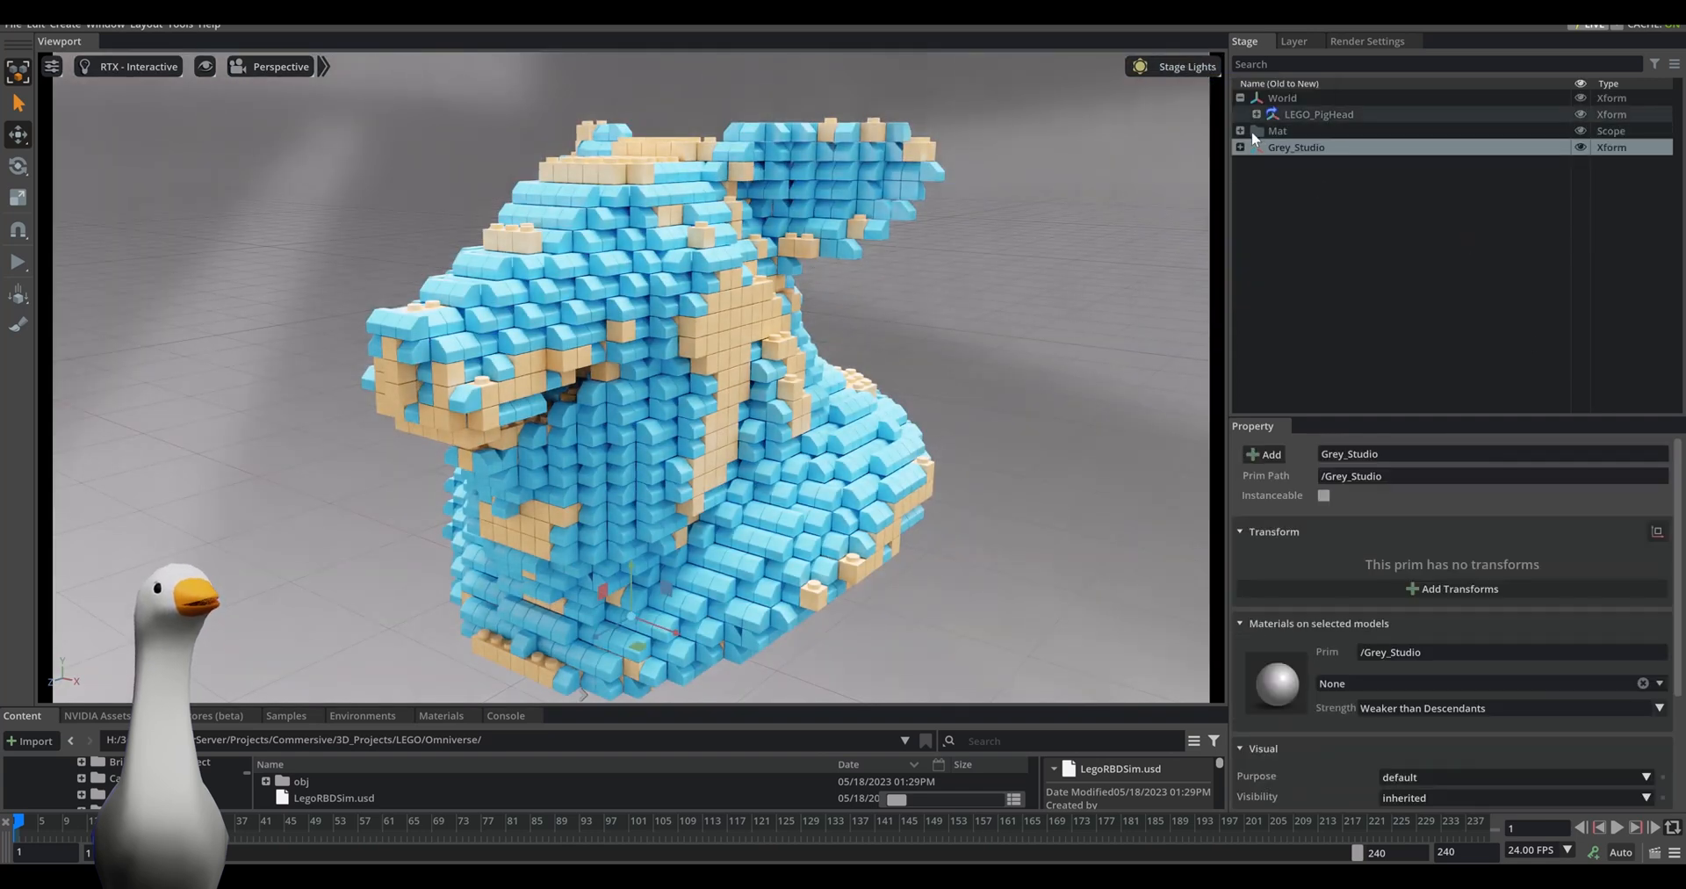
left_click(1239, 147)
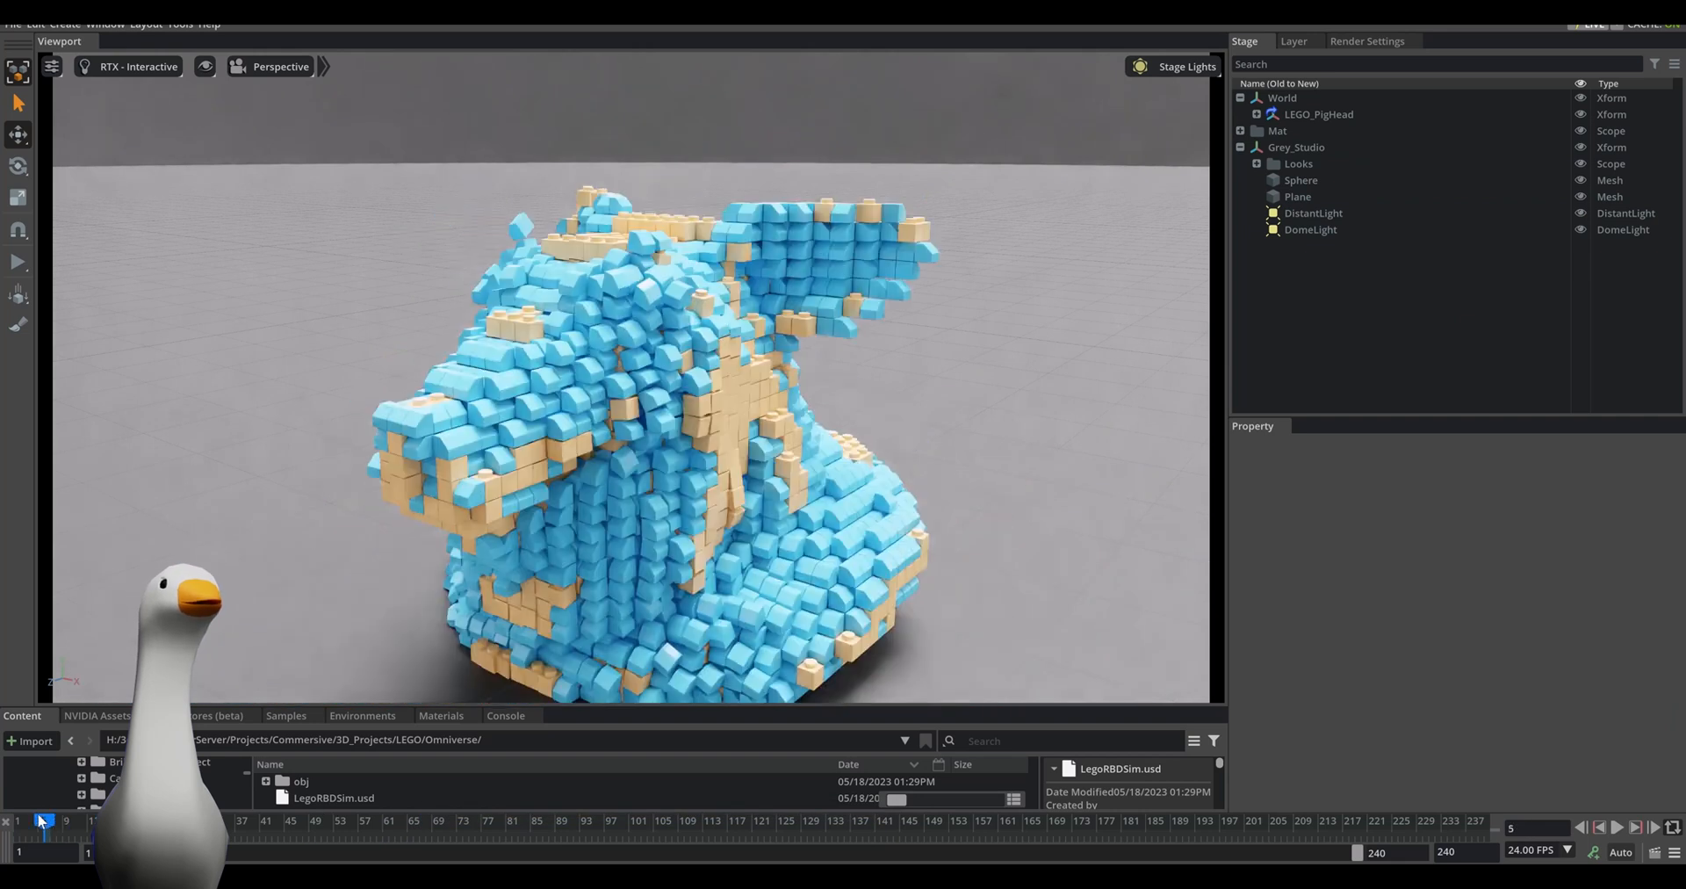
Set the Grey Studio DistantLight to rotation X 267.7 and intensity 1500.
left_click(1312, 211)
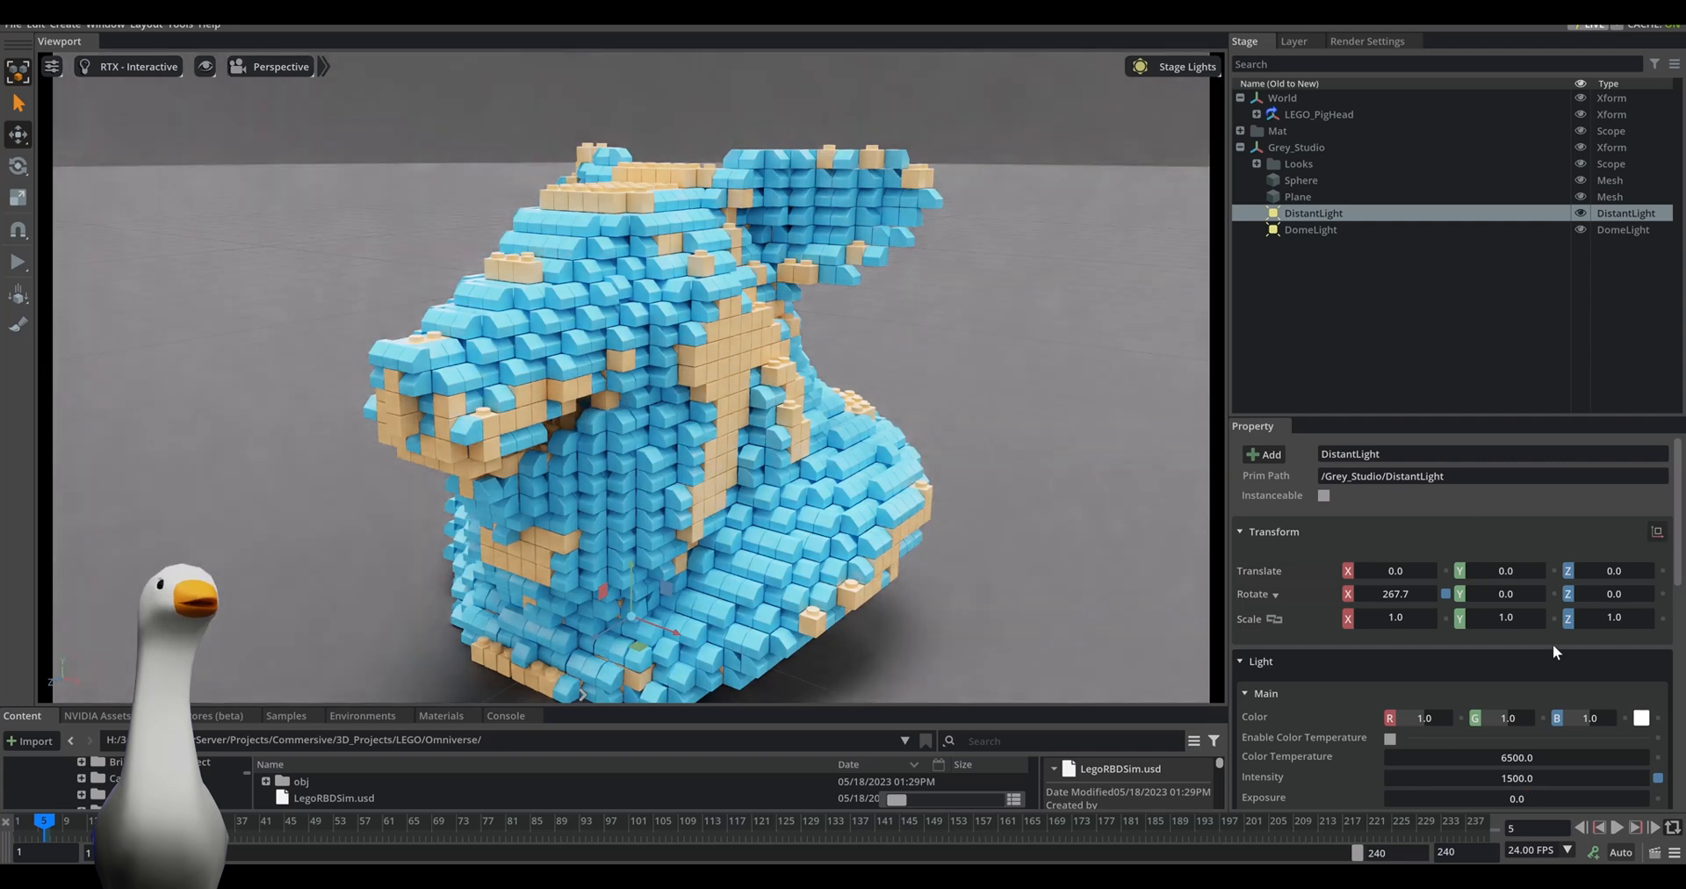
left_click(1310, 229)
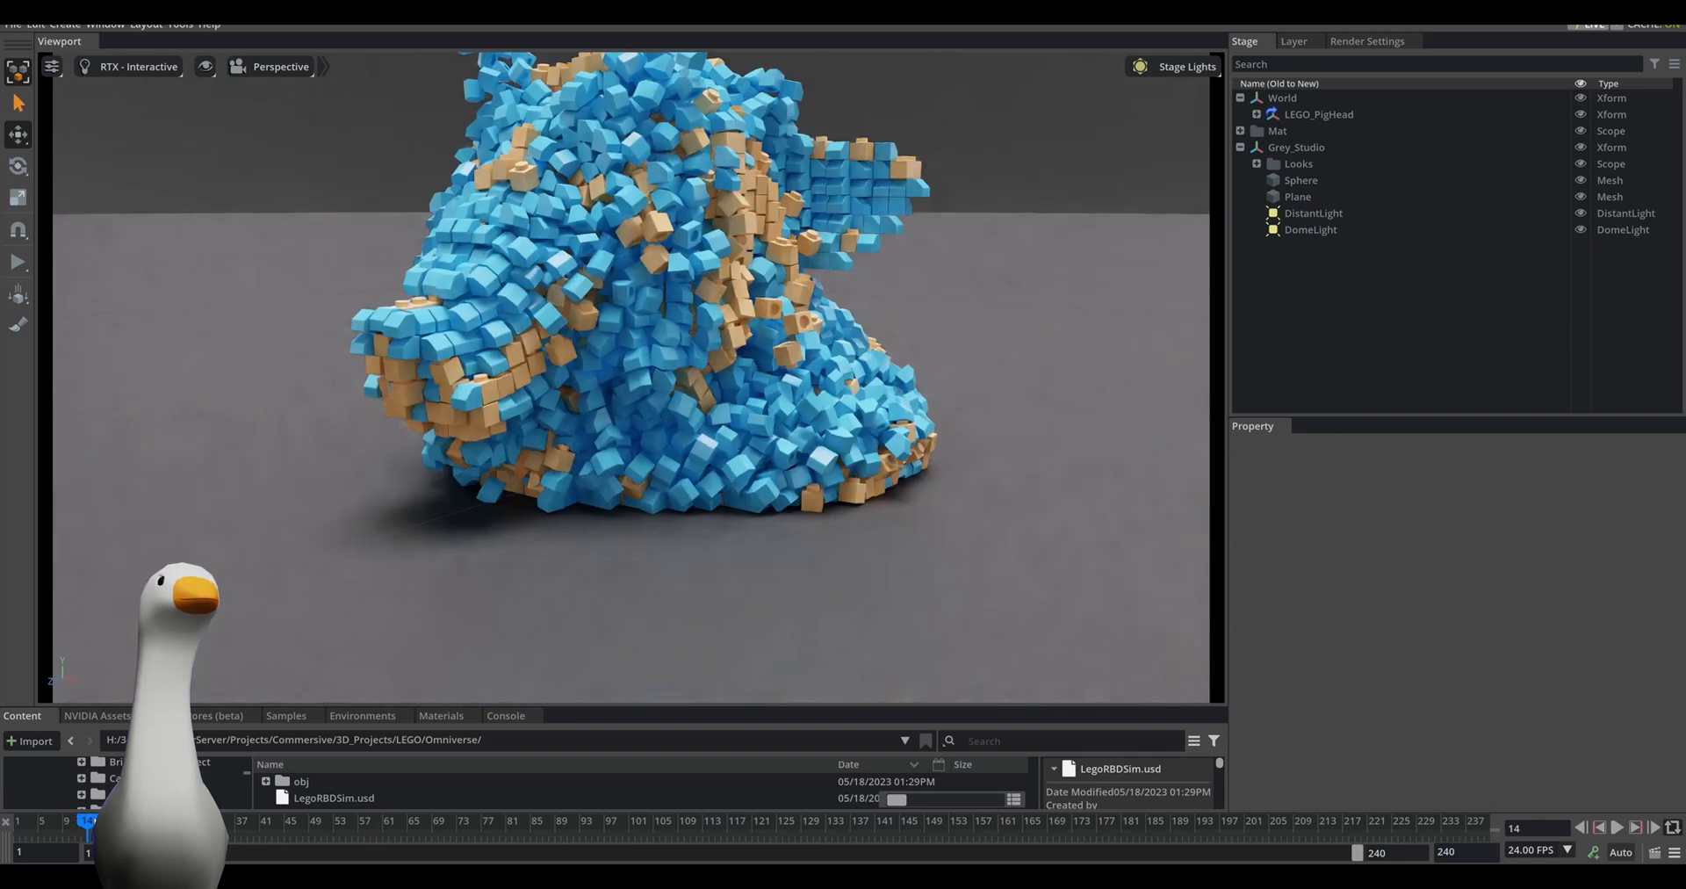
left_click_drag(92, 821, 479, 821)
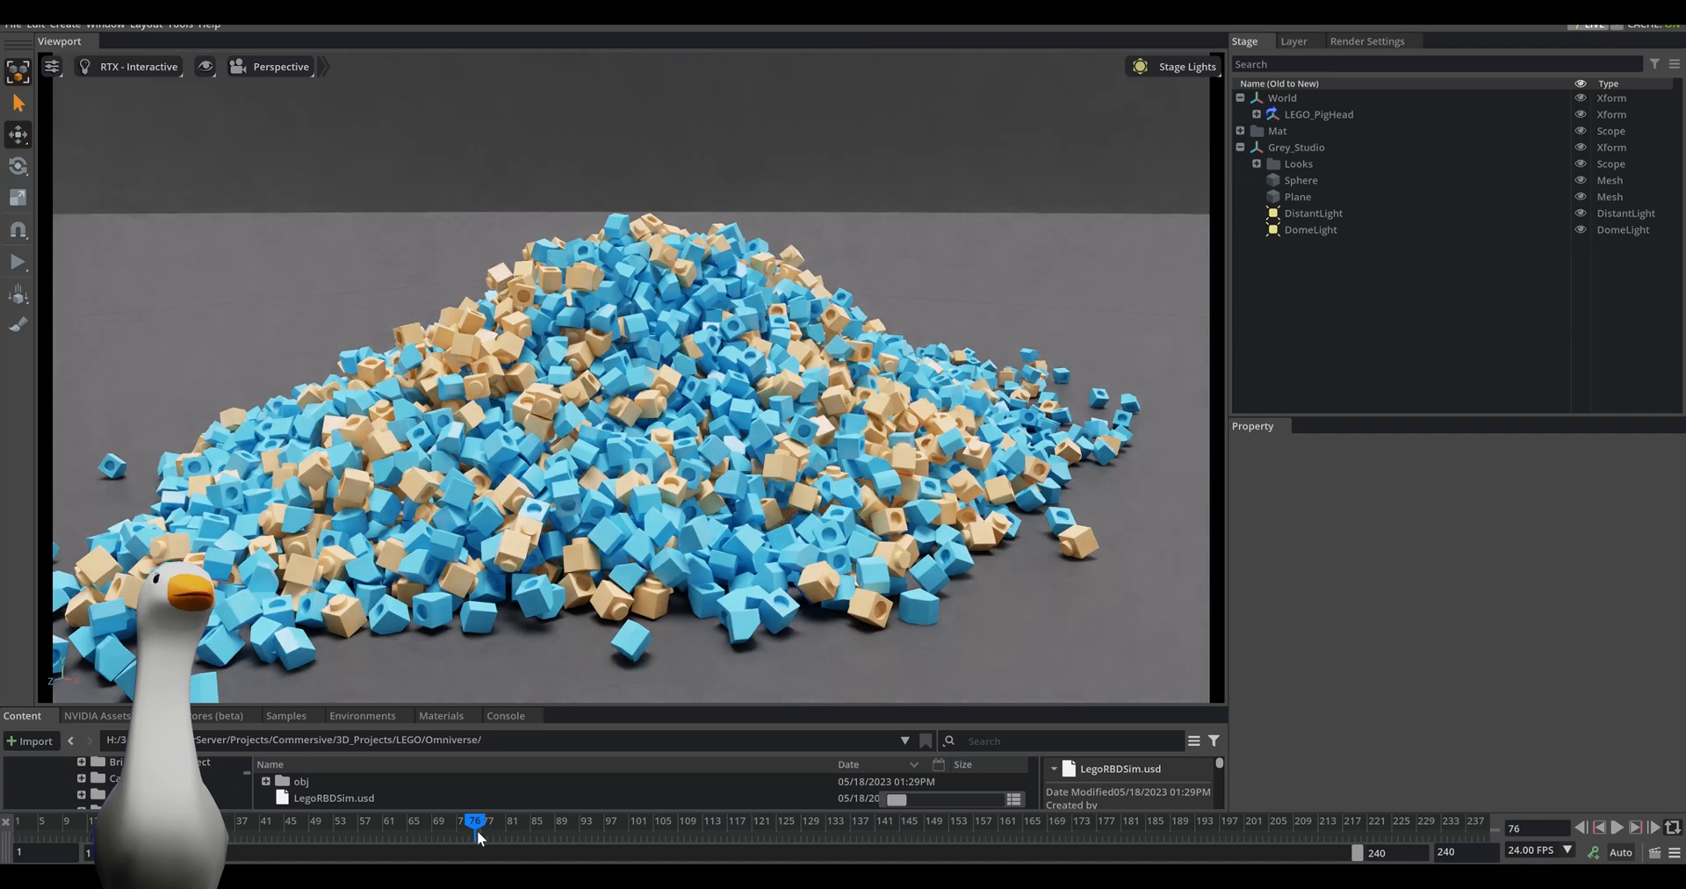
left_click_drag(478, 836, 32, 836)
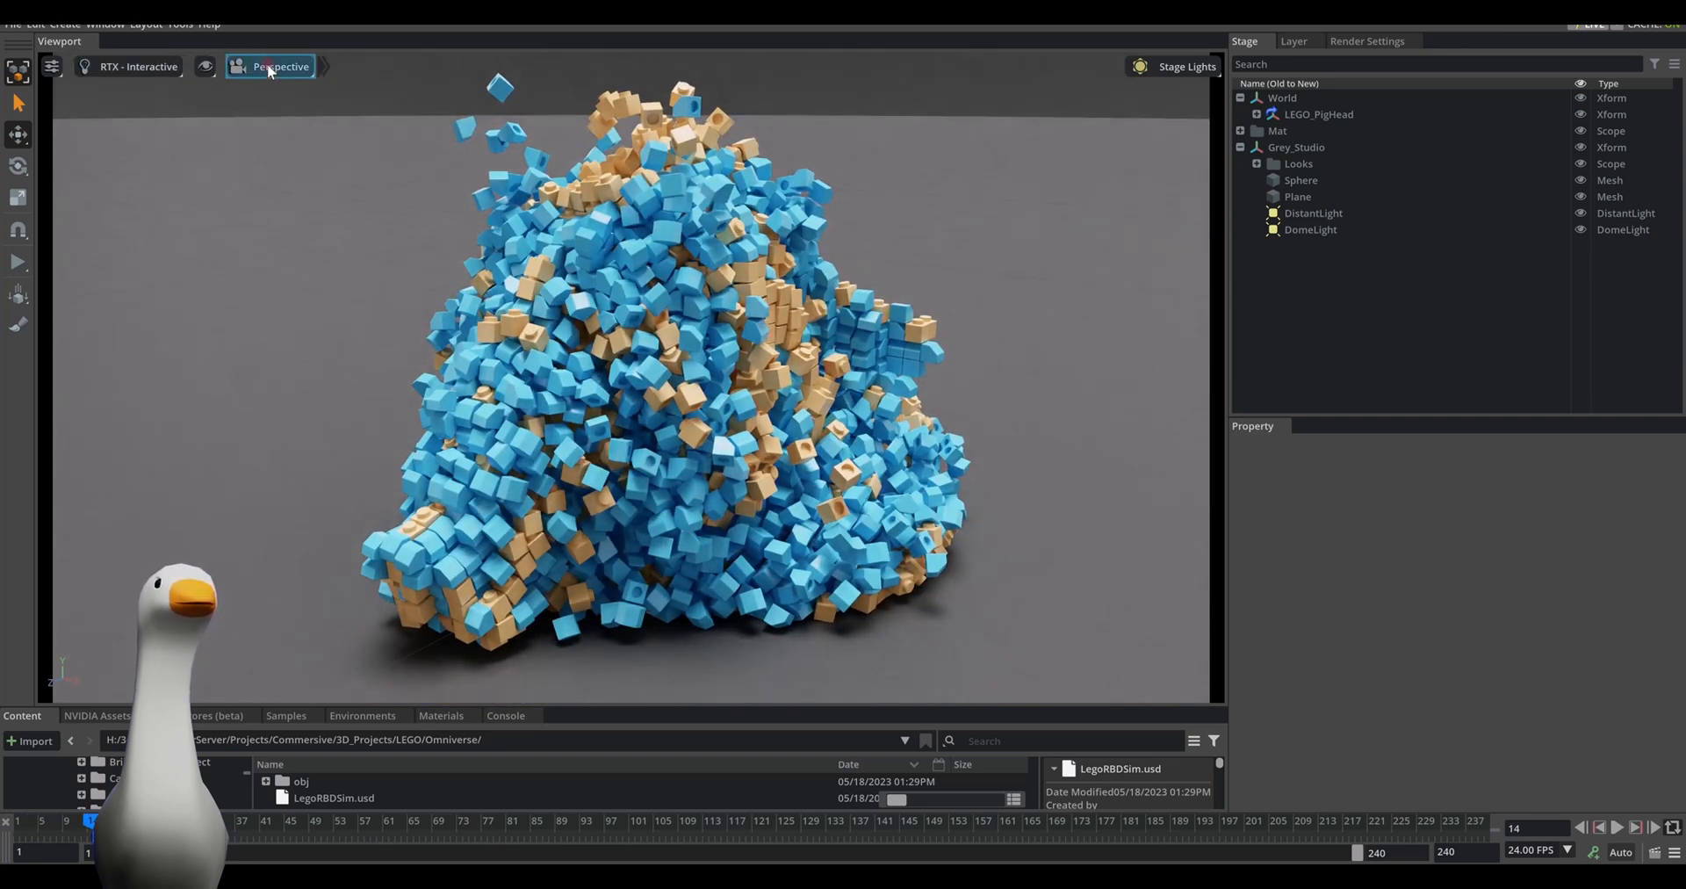
Create a camera from view with fStop 0.25, framed close on the pig head.
left_click(272, 66)
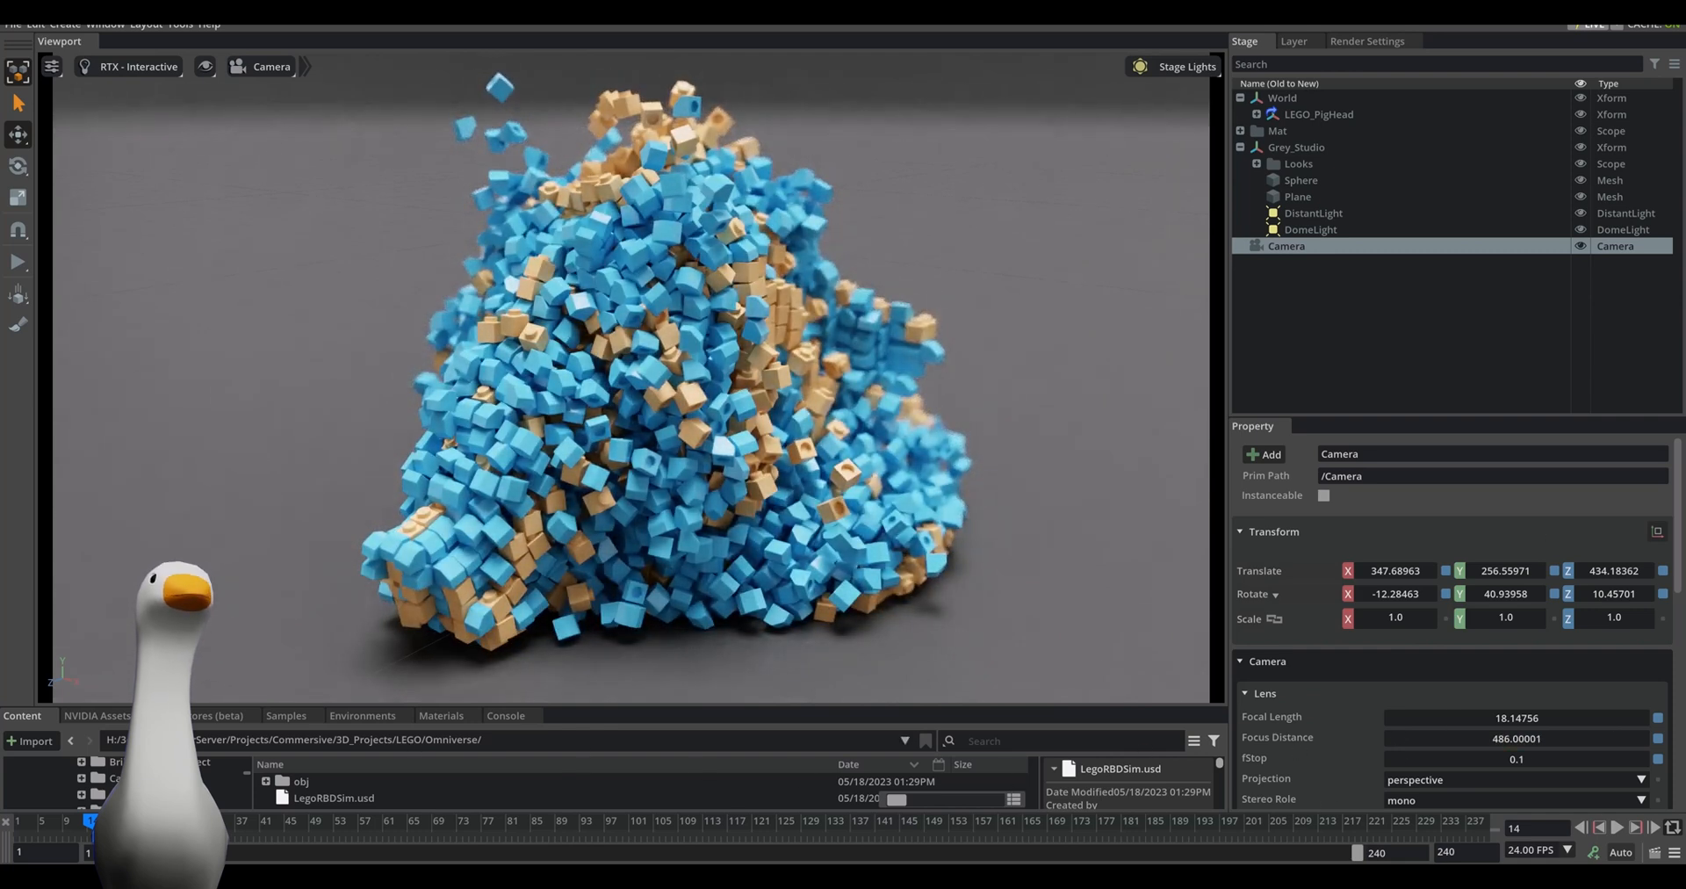
left_click(291, 821)
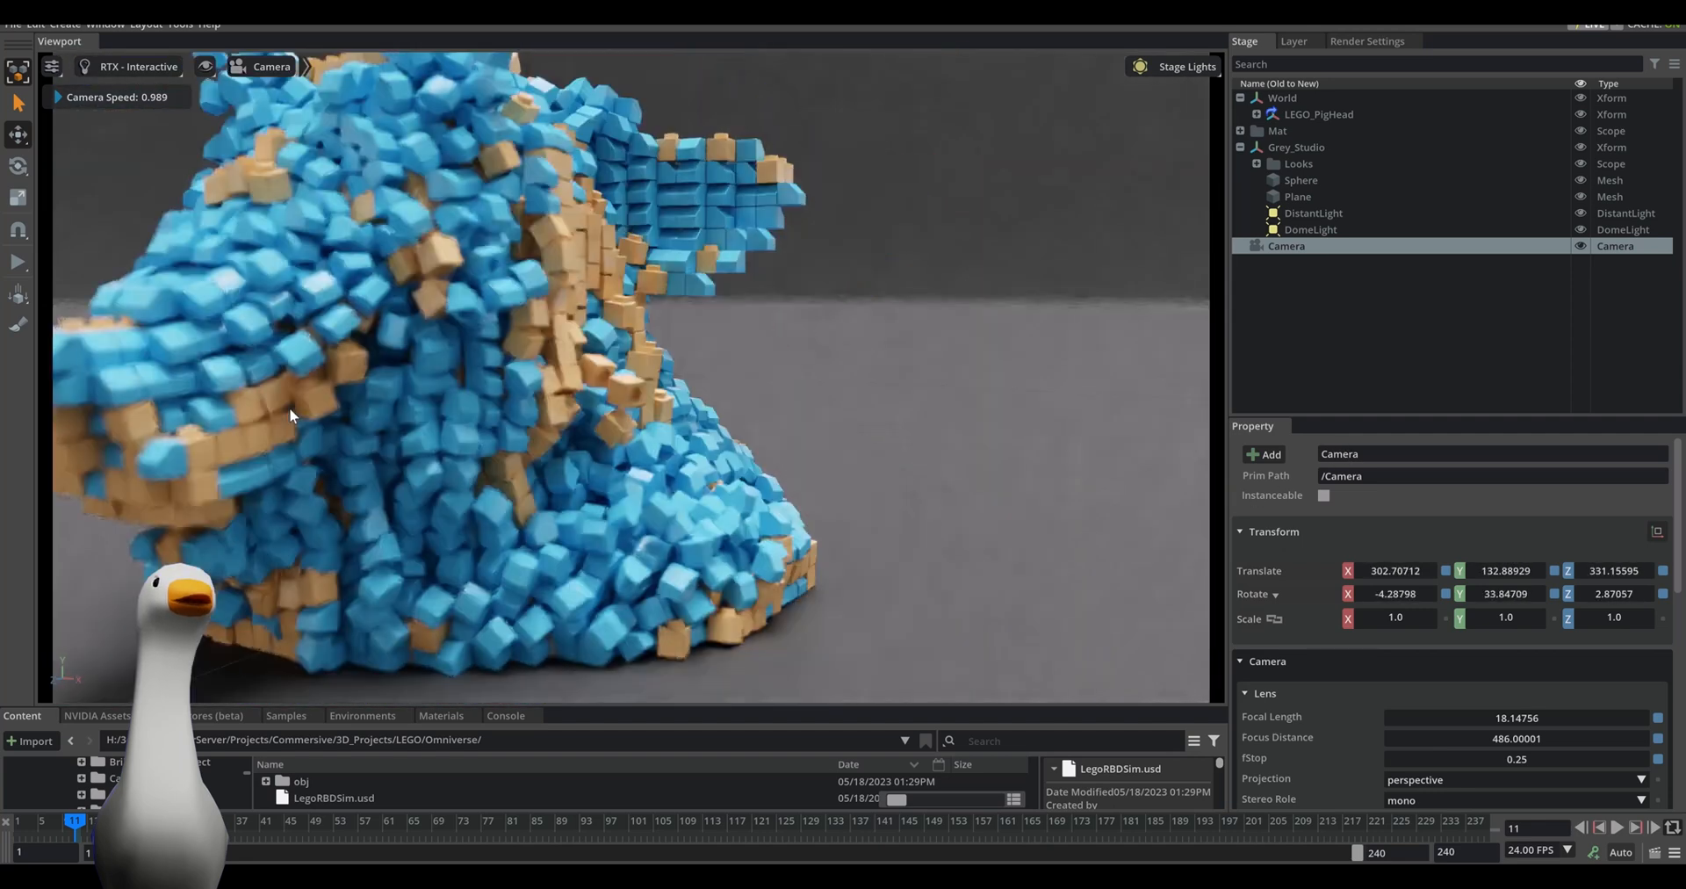
left_click_drag(290, 417, 1139, 650)
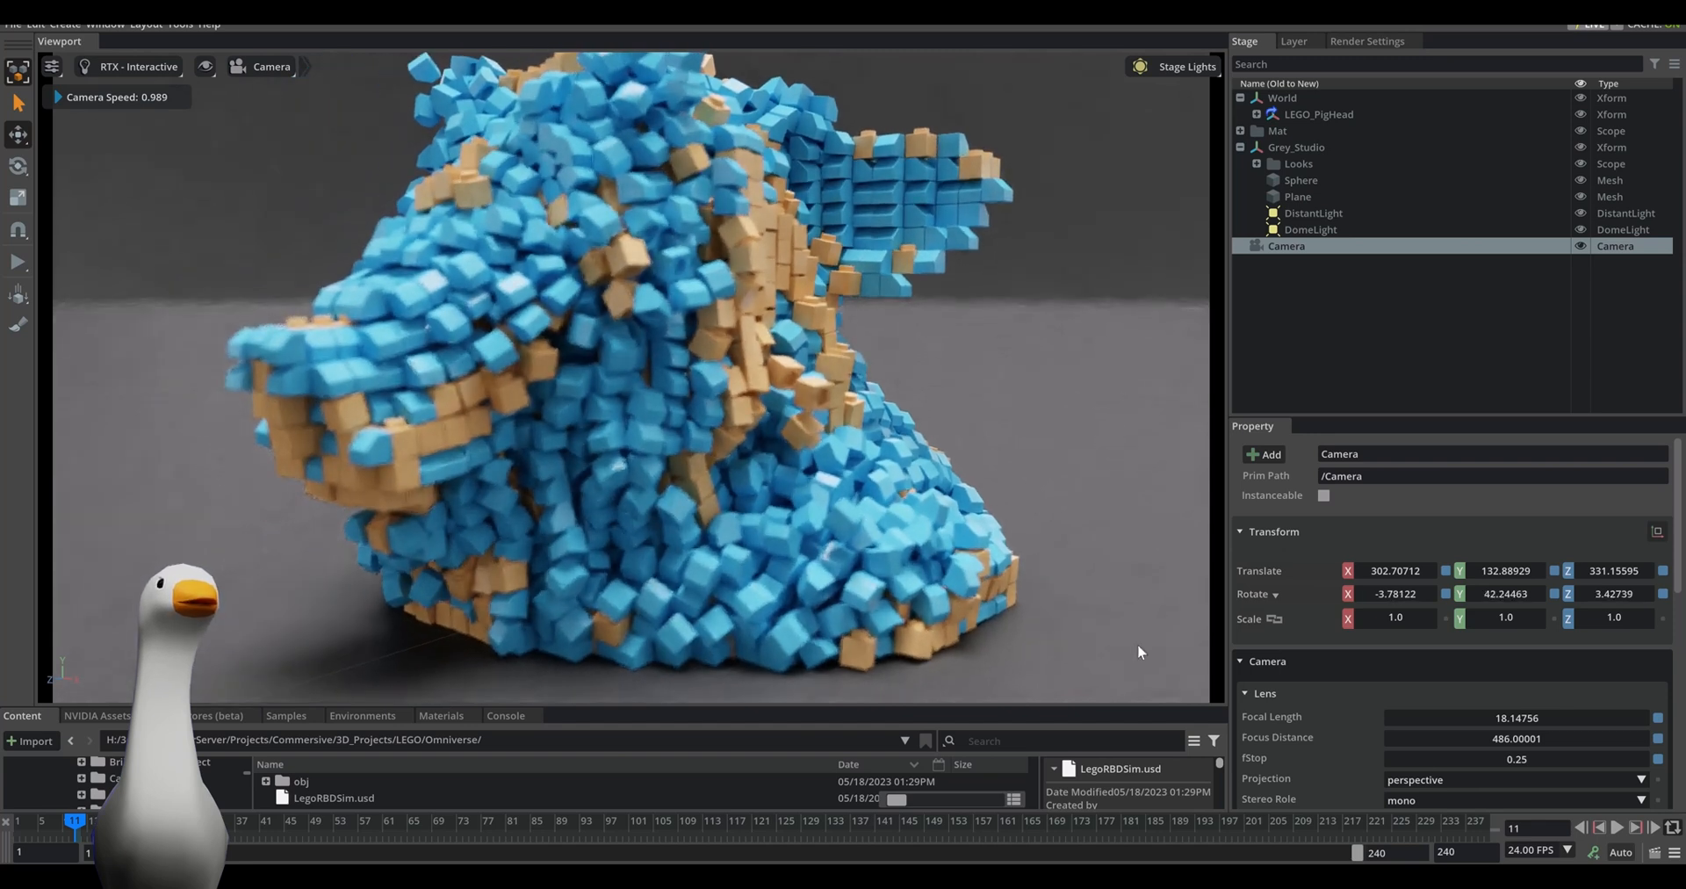